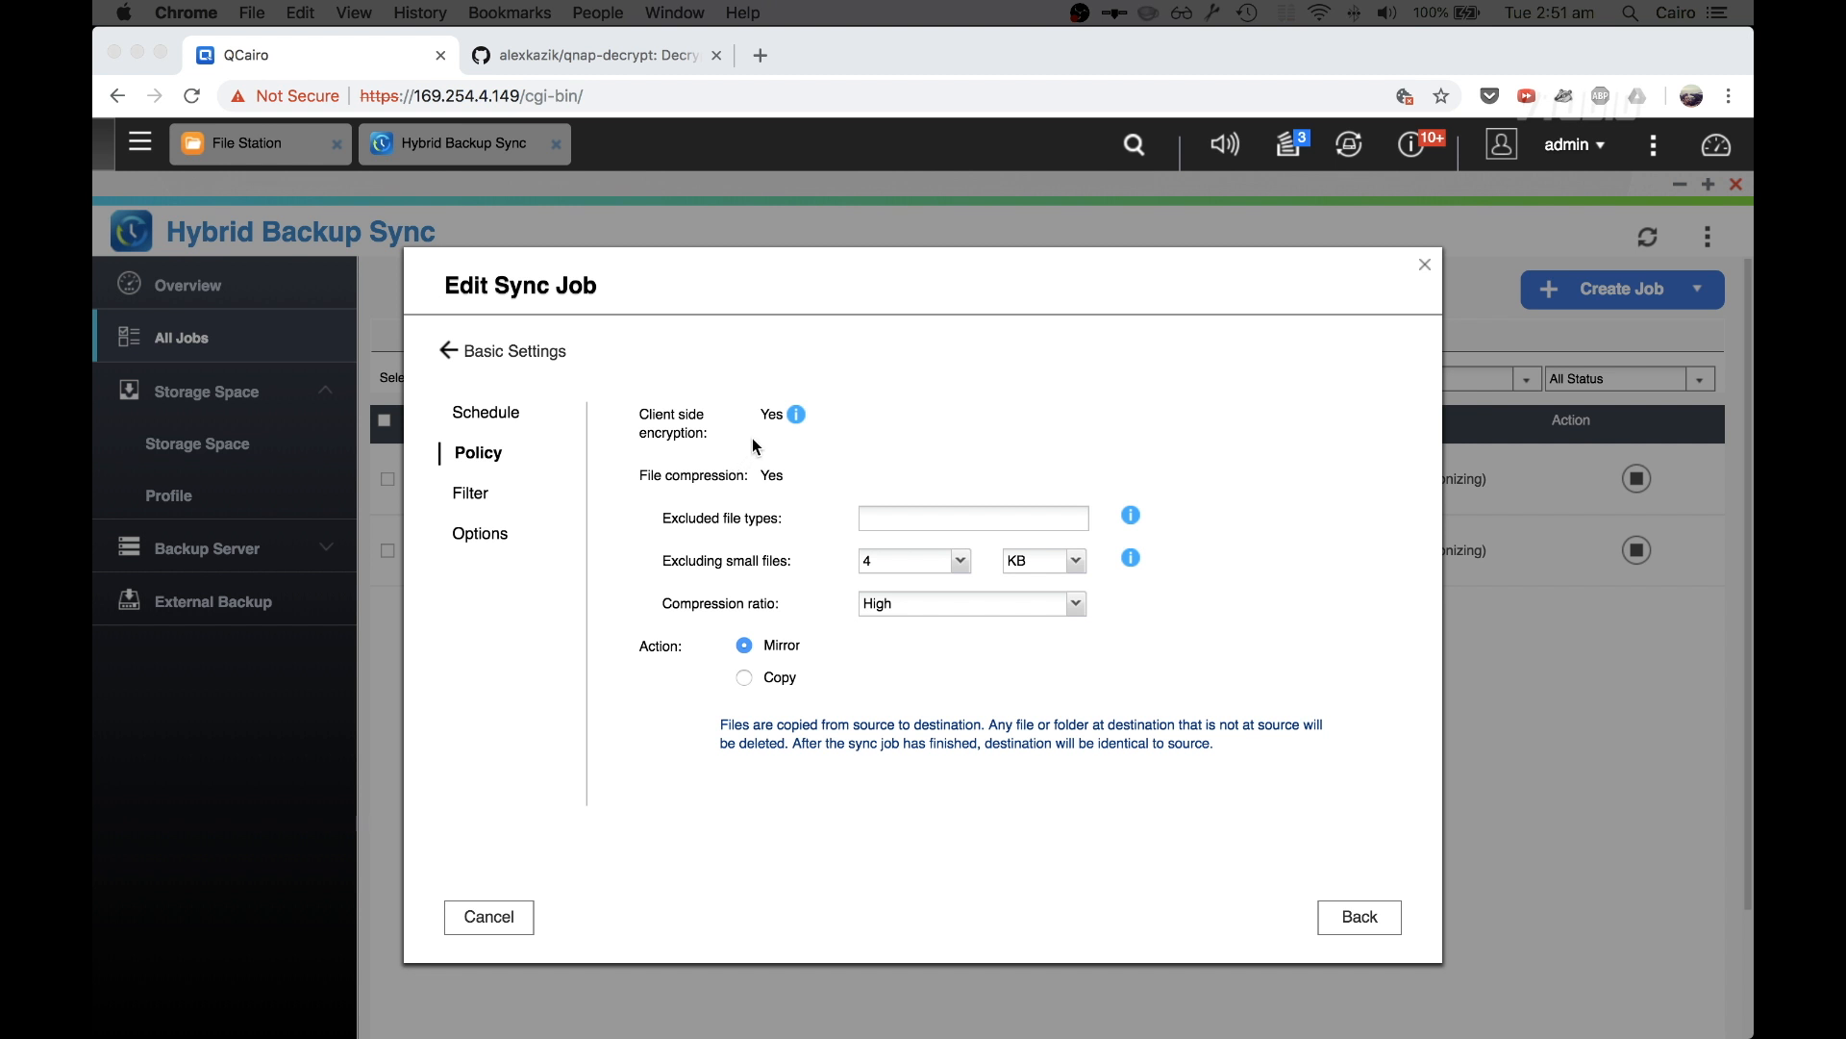
mouse_move(696, 442)
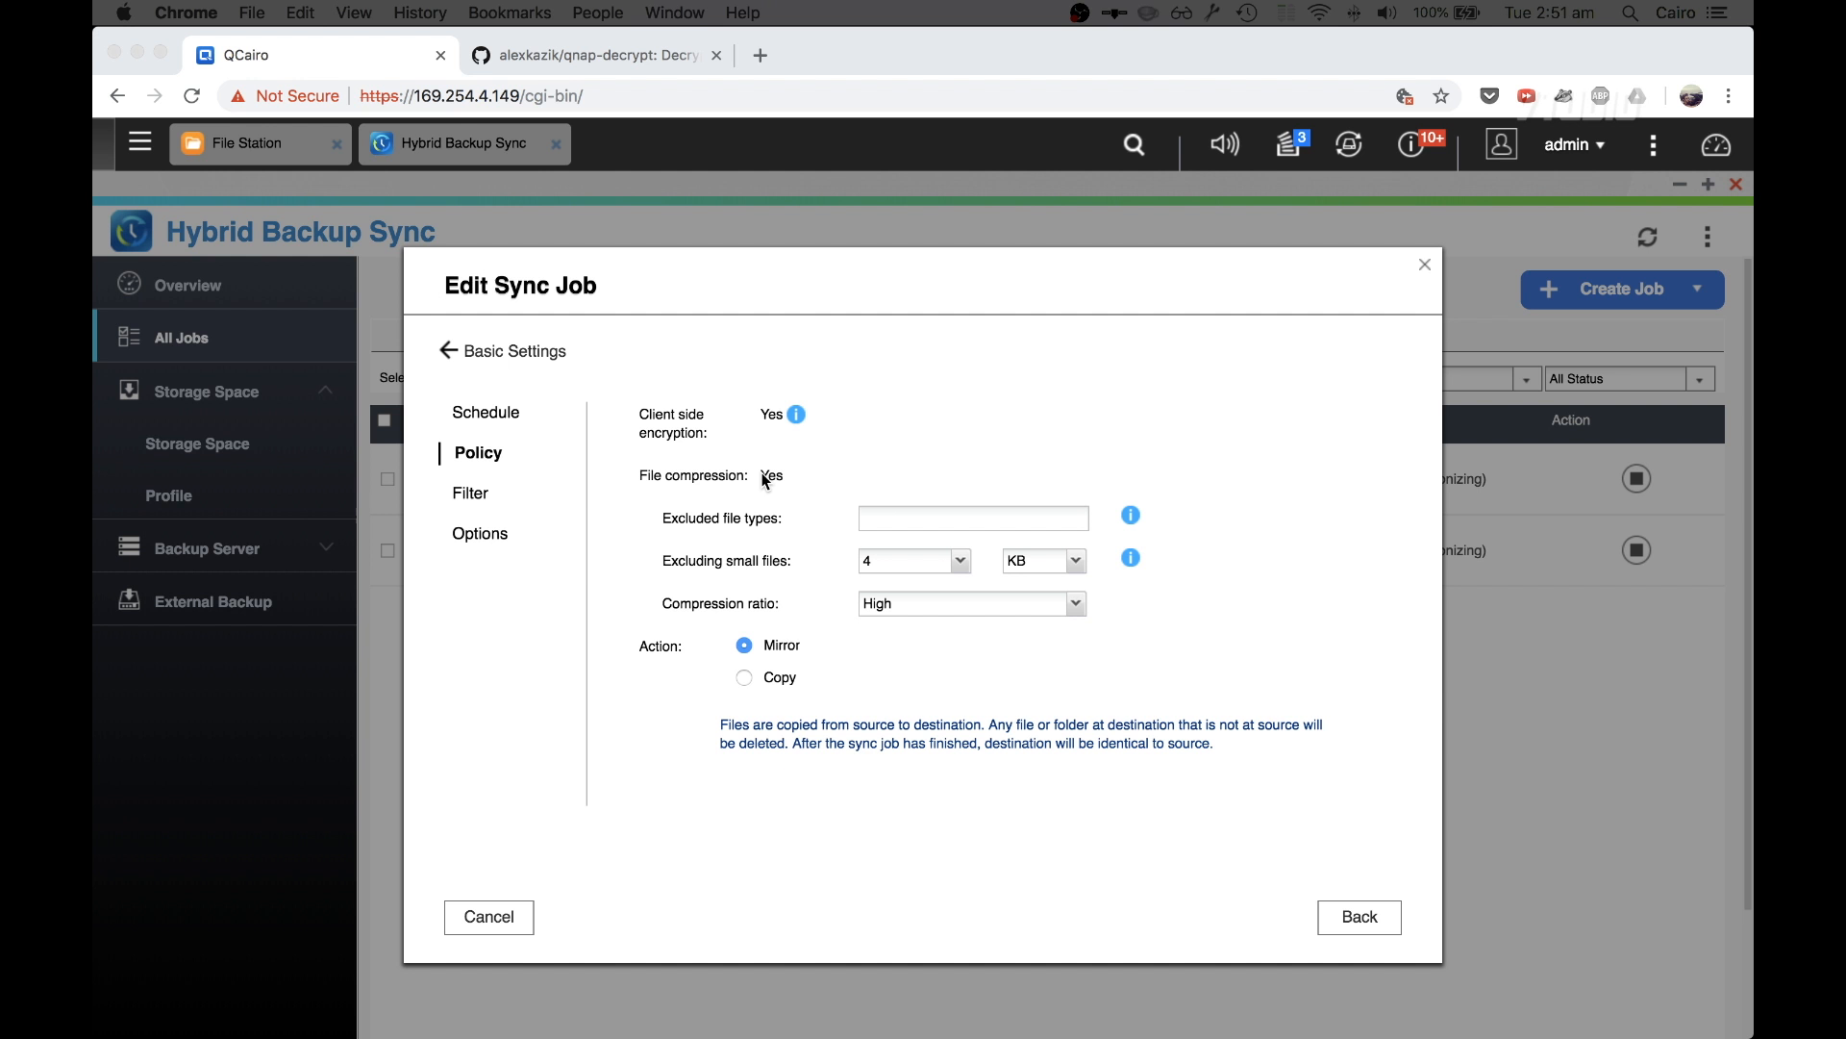
- Bring up the qnap-decrypt GitHub README's Installation and usage sections
left_click(594, 56)
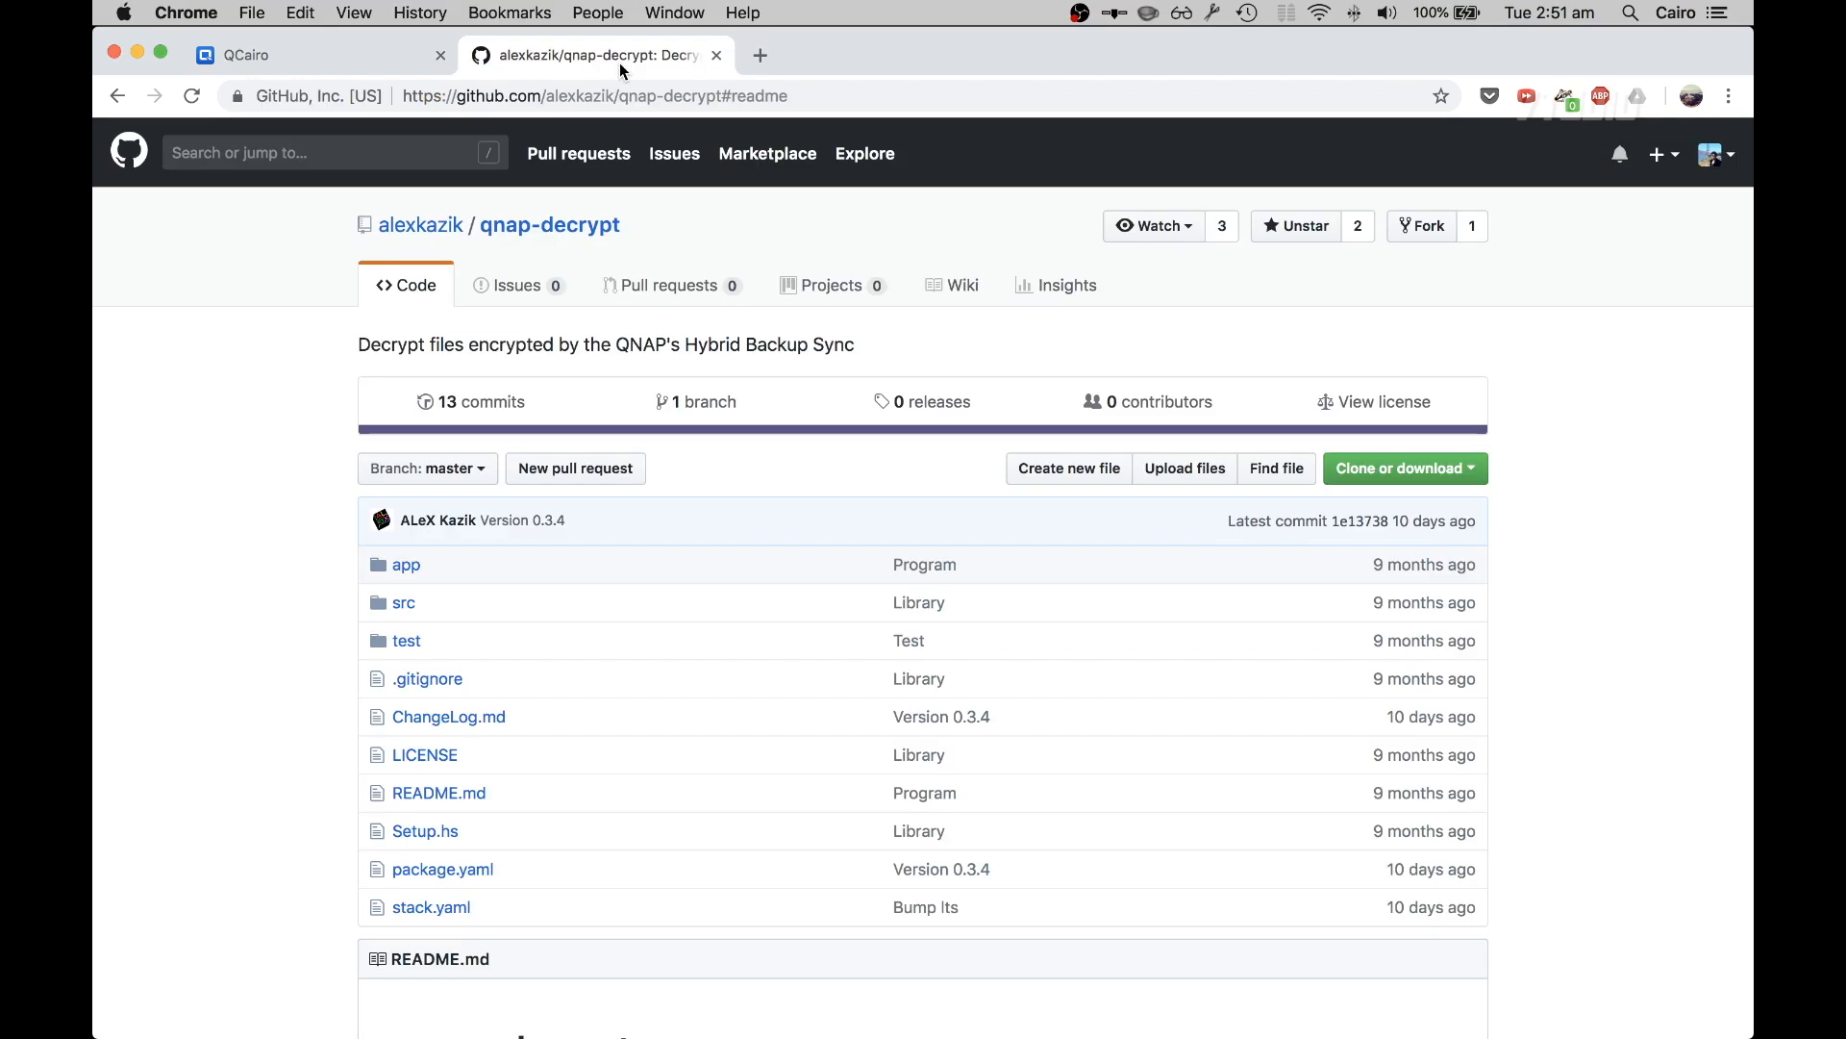
mouse_move(444, 525)
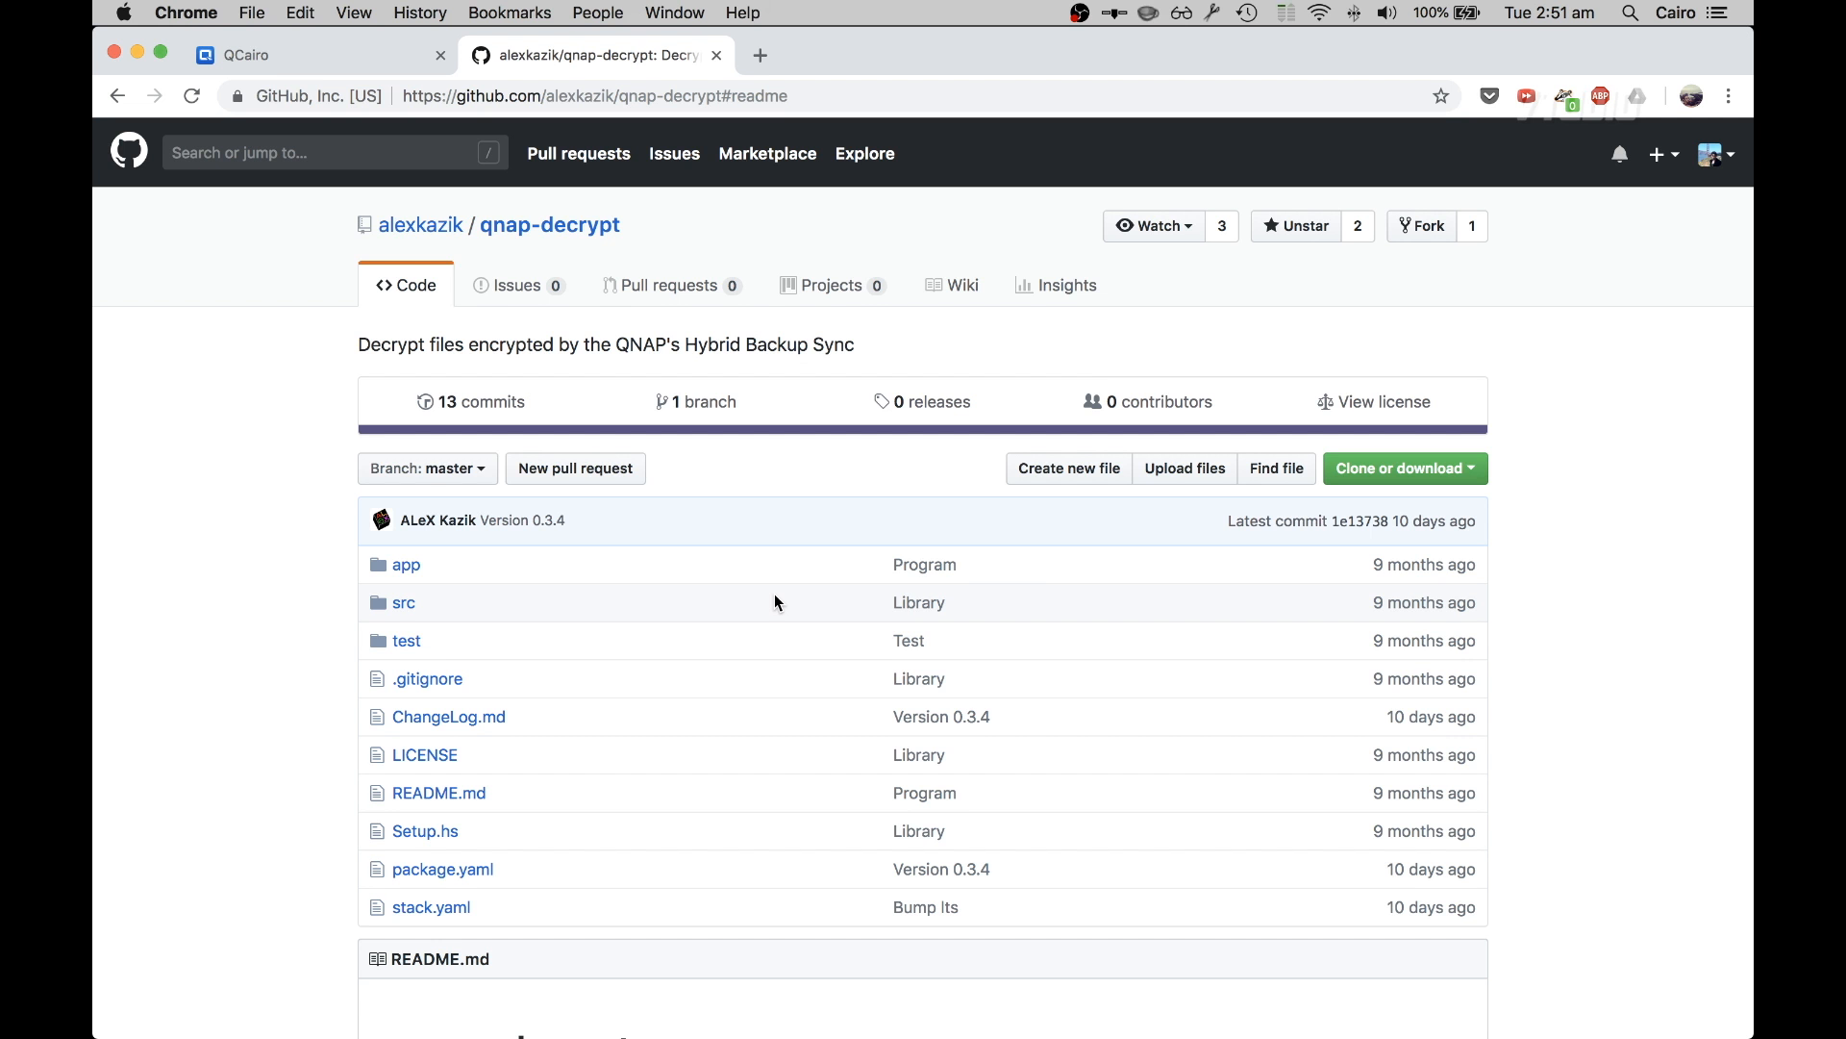
scroll("down", 3)
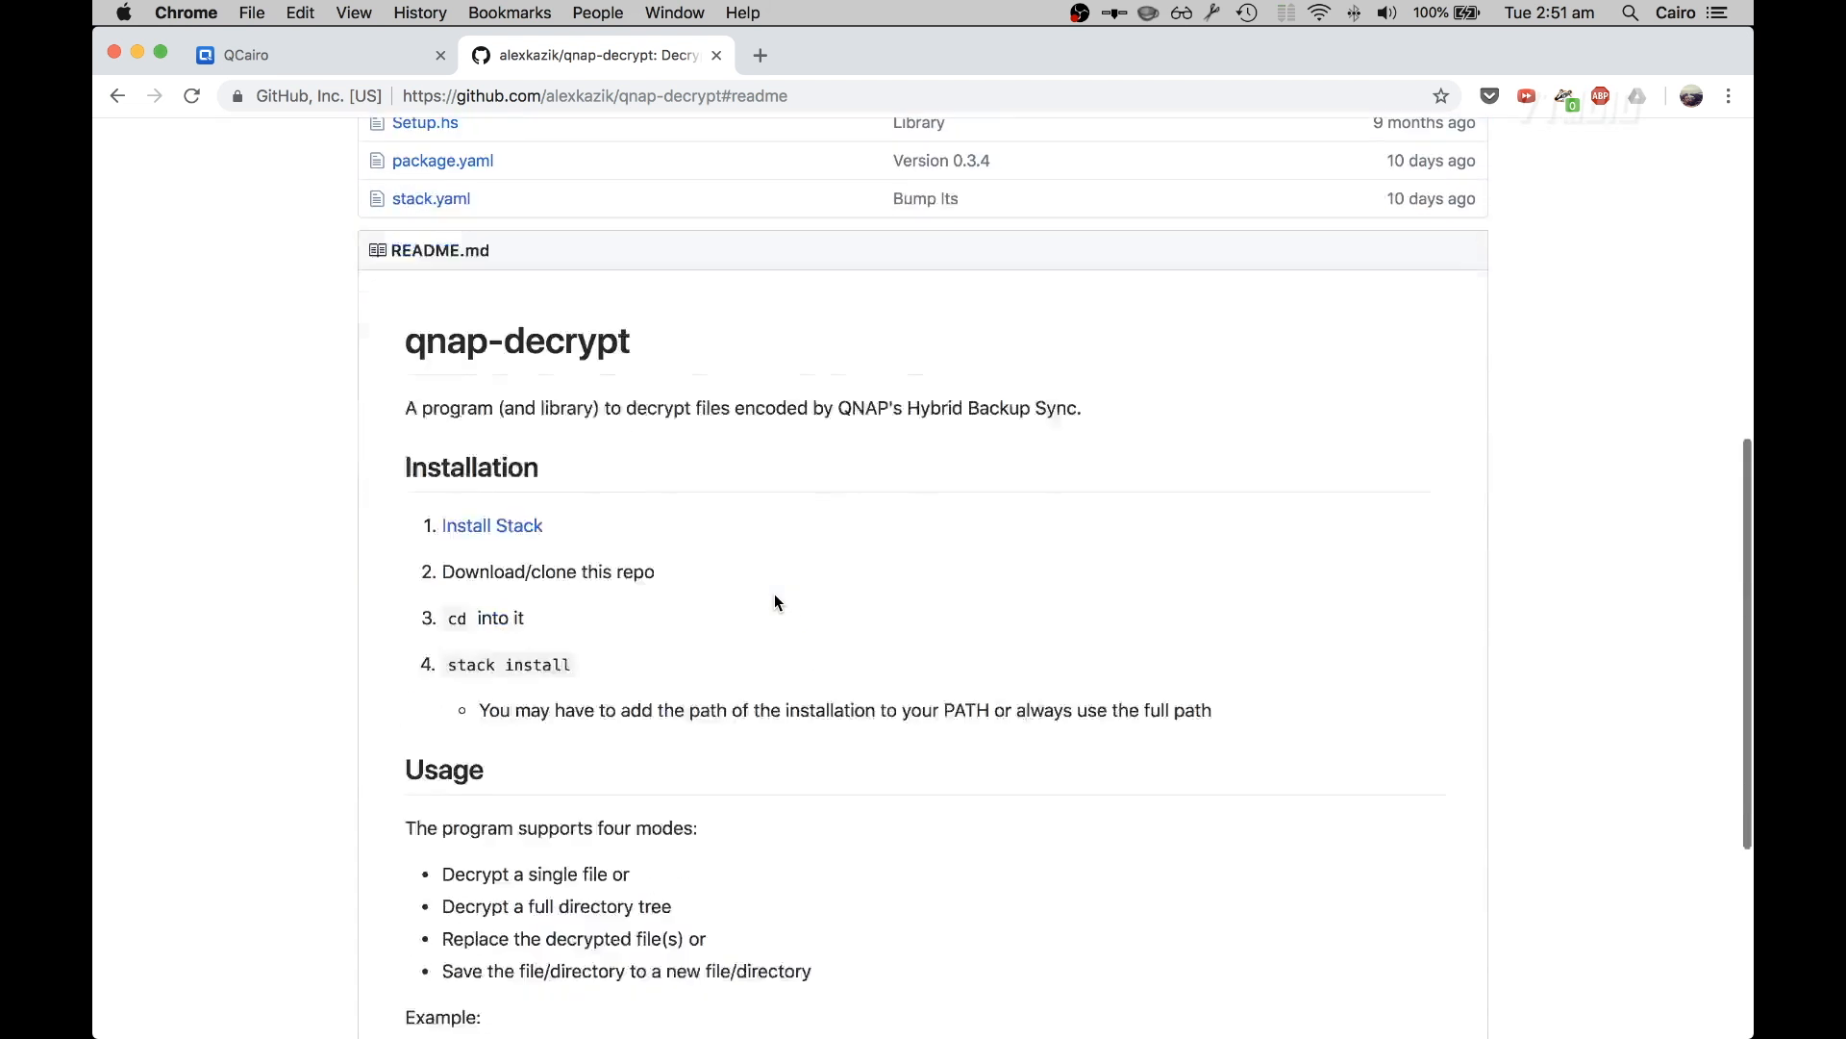
scroll("down", 3)
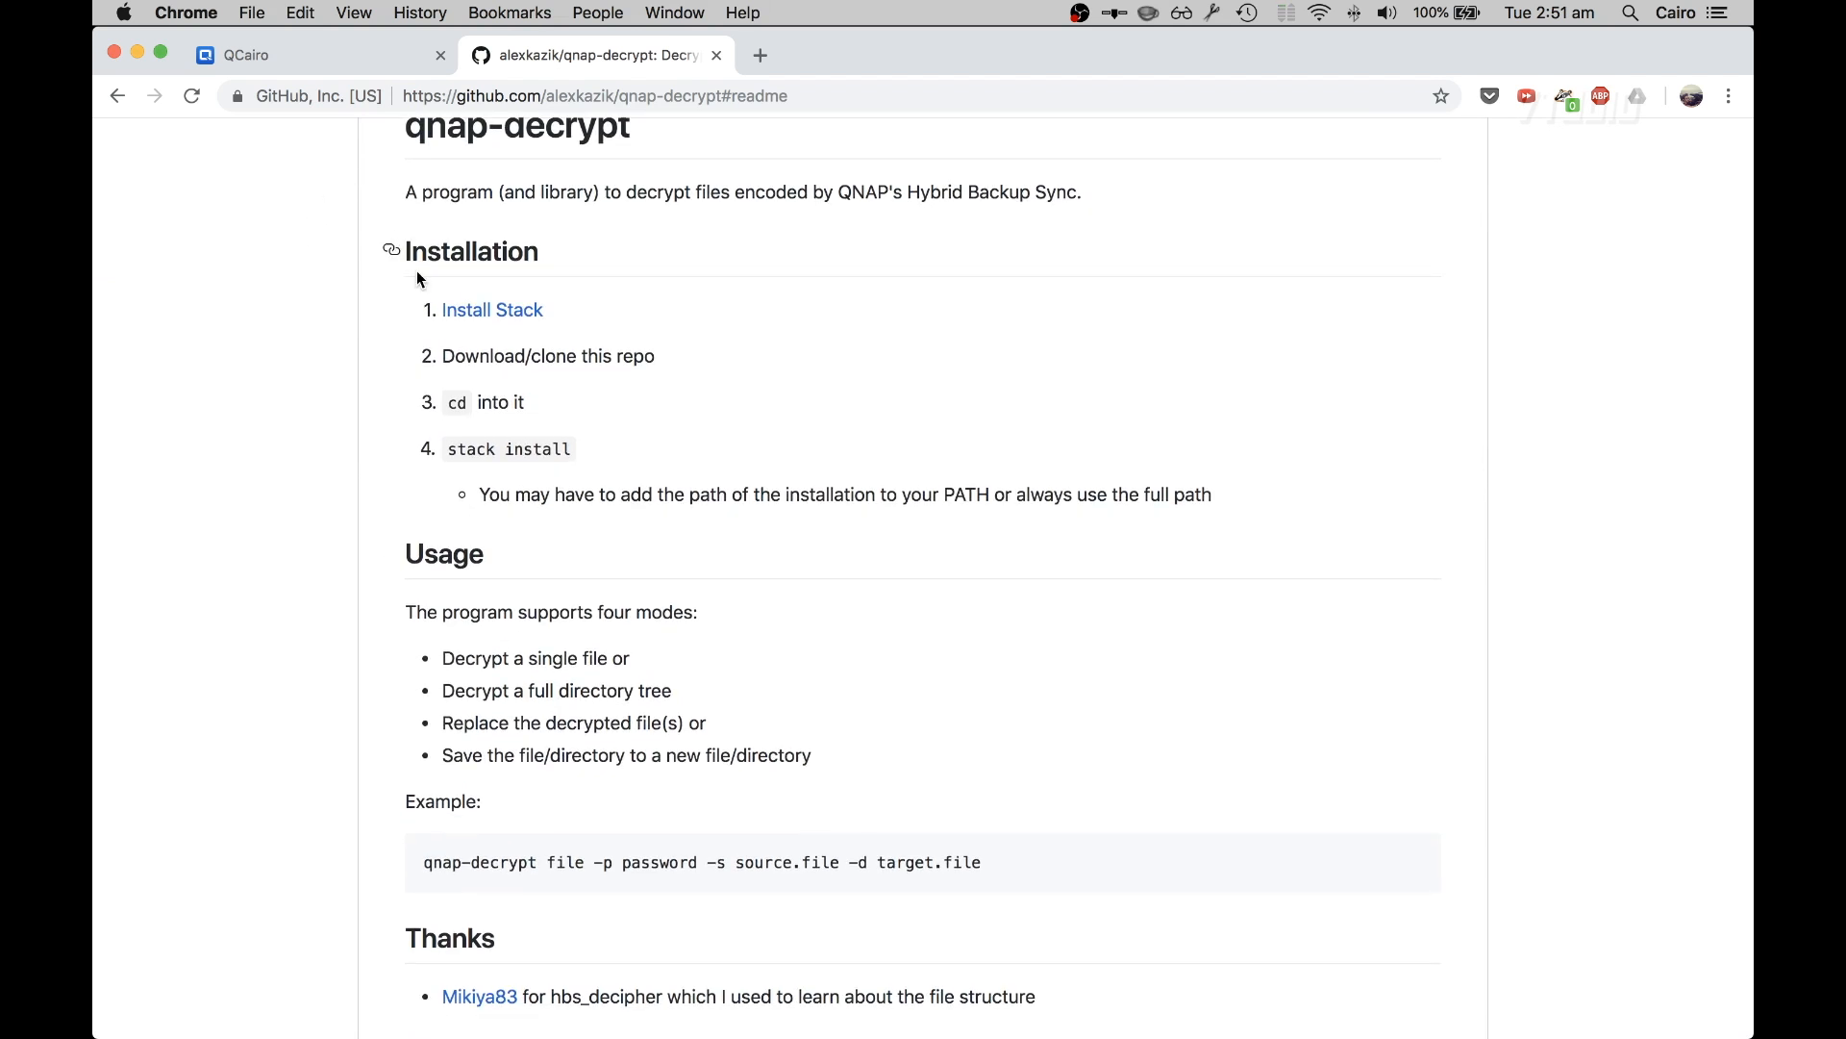
mouse_move(800, 487)
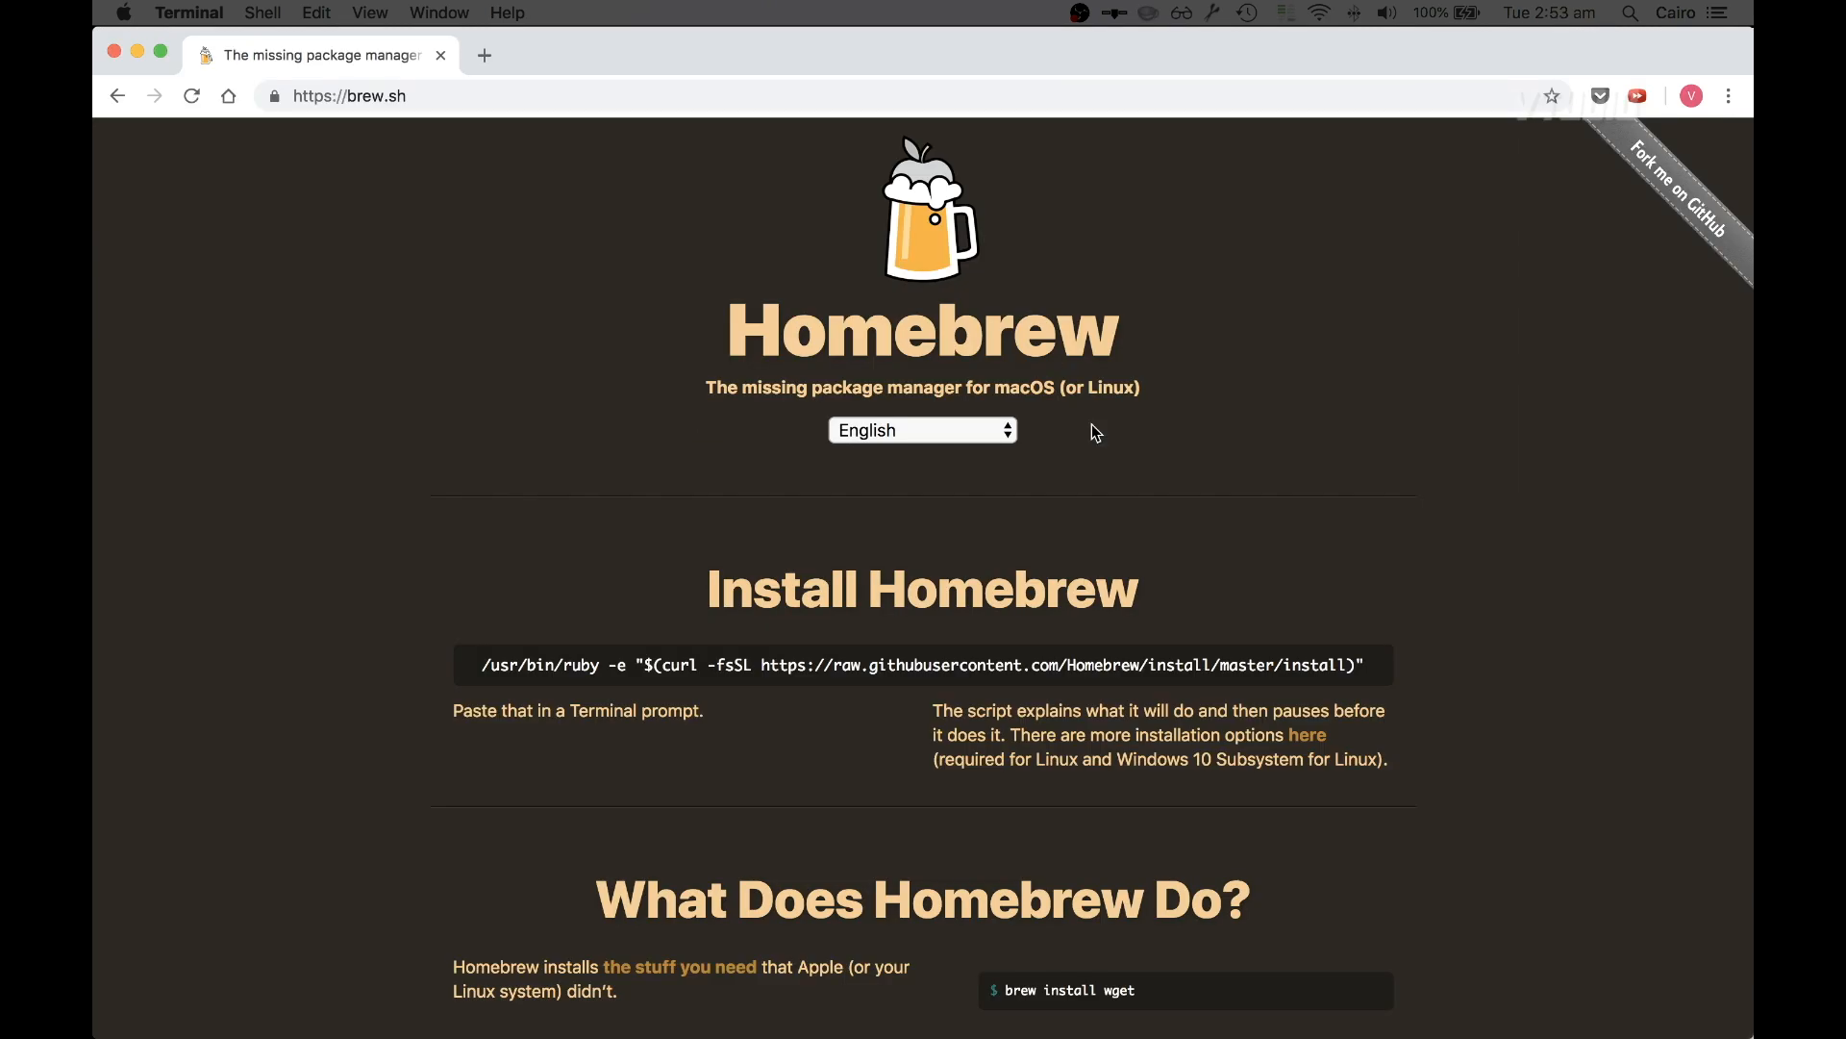
mouse_move(469, 676)
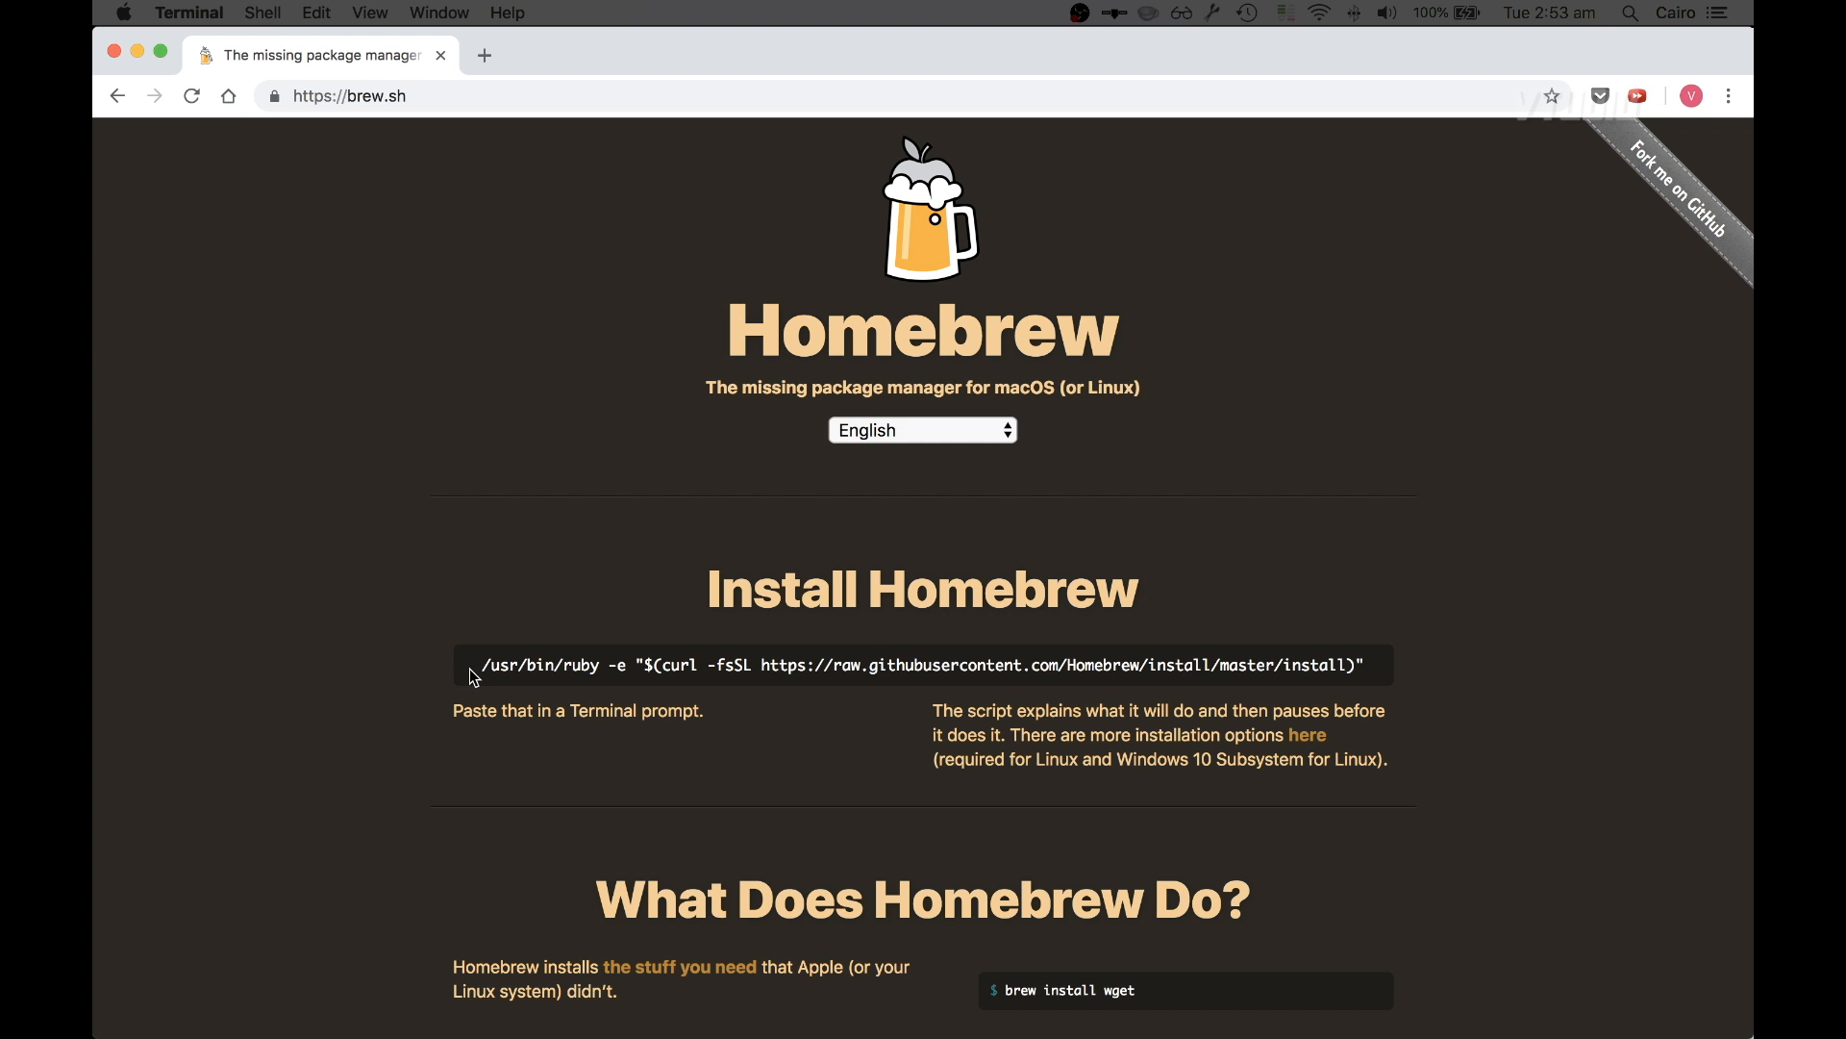
- Select the /usr/bin/ruby Homebrew install command on brew.sh
left_click_drag(477, 665, 1362, 665)
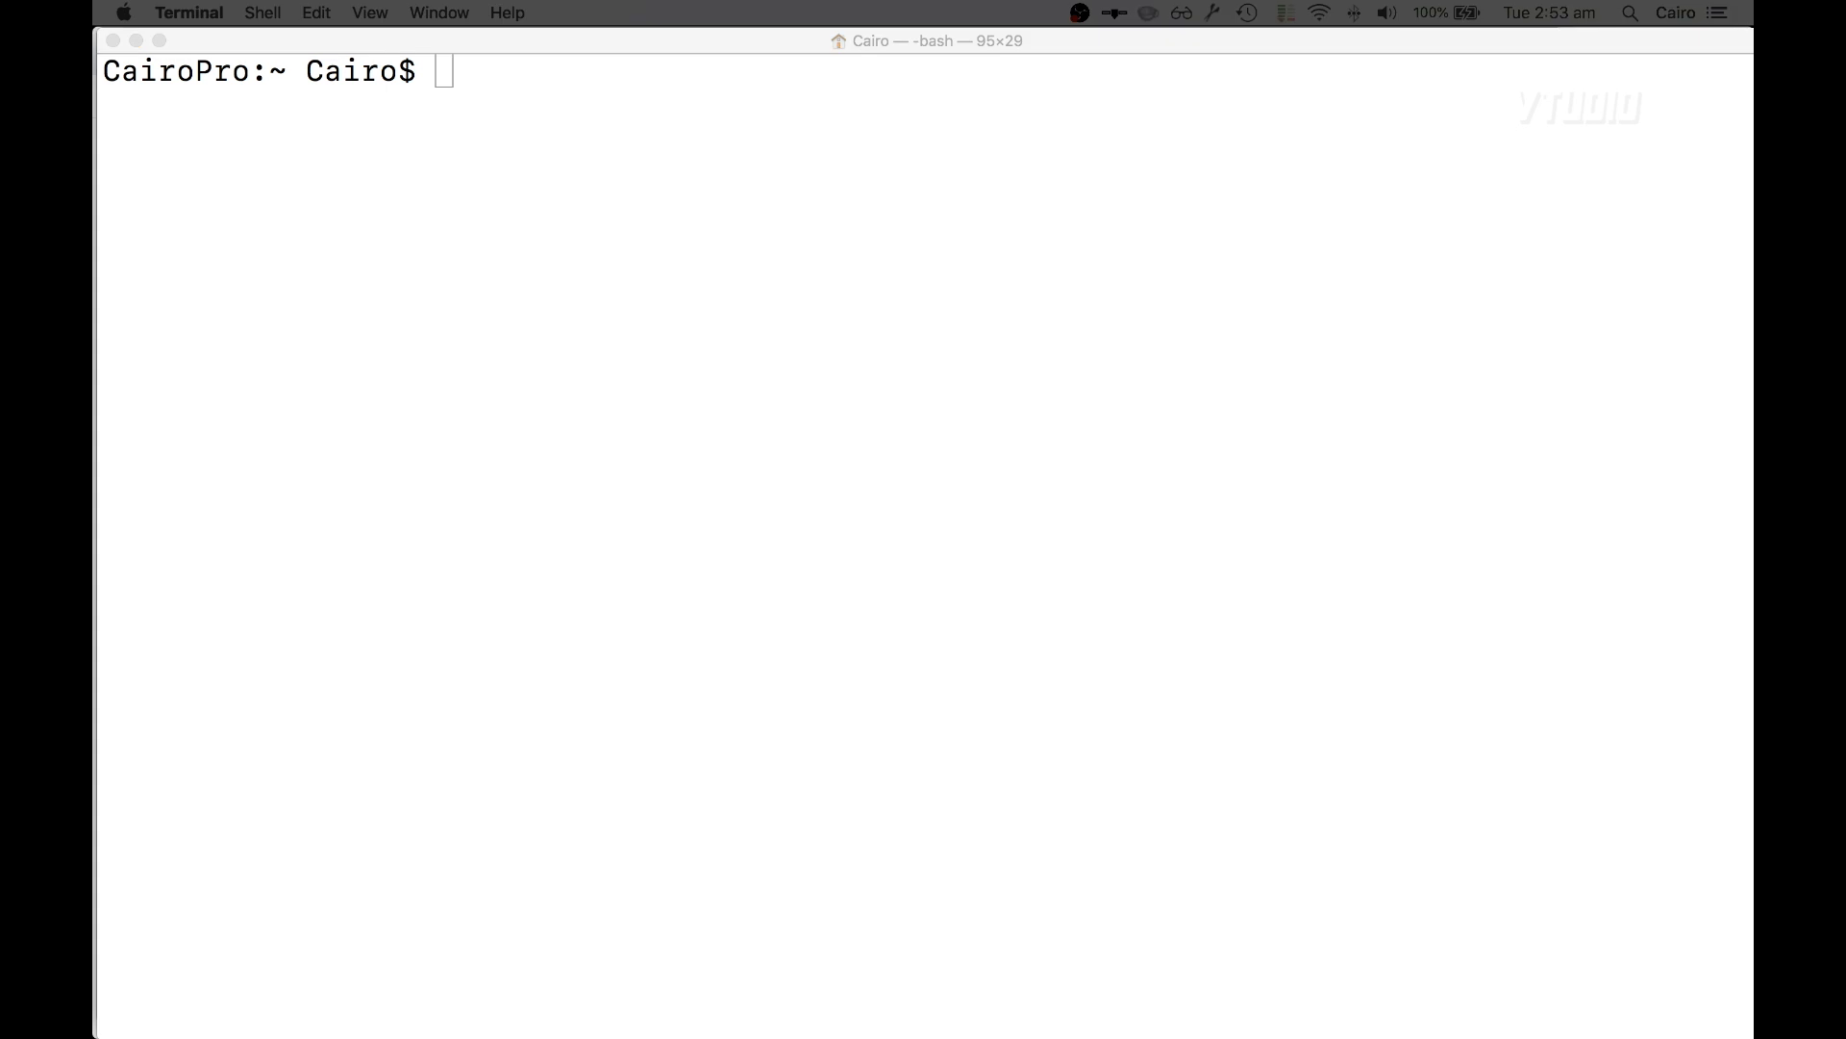
- Run 'brew install stack' to install the Stack build tool
type("brew install stack")
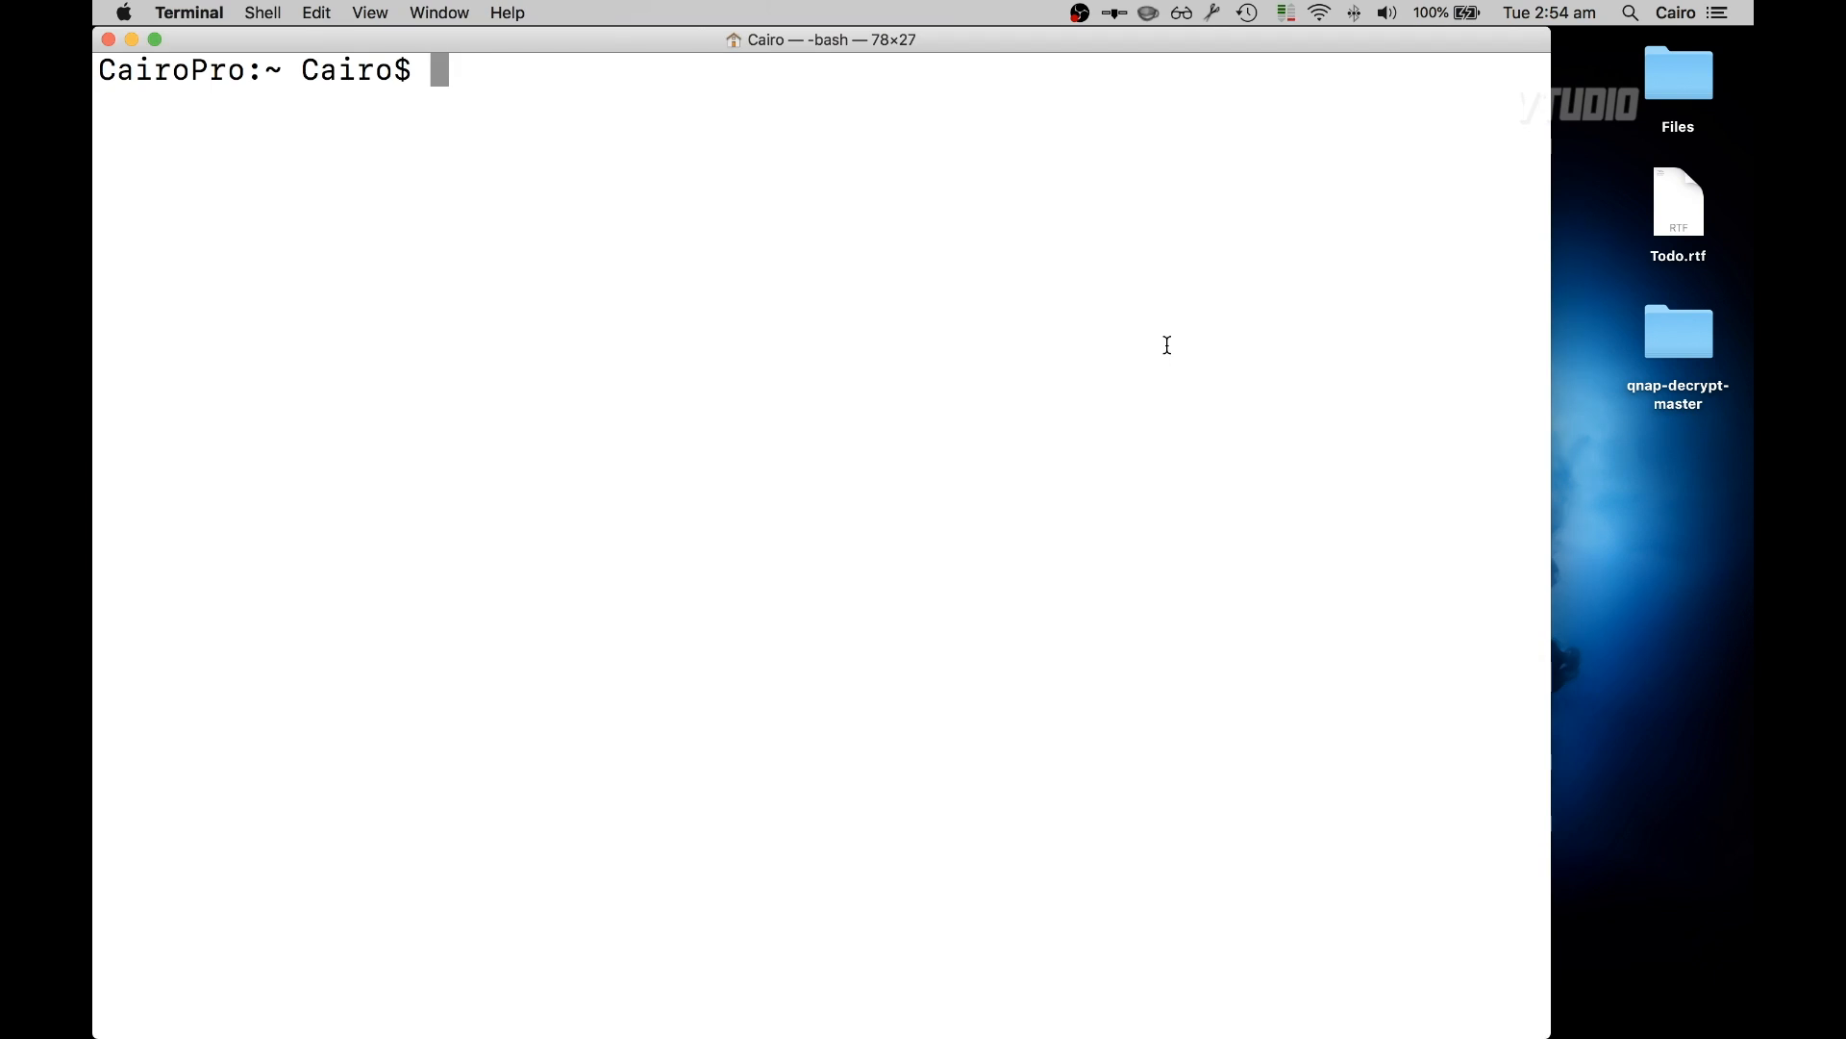
- cd into qnap-decrypt-master, run stack install, and start a command with /Users/Cairo/.local/bin/qnap-decrypt
type("cd /Users/Cairo/Desktop/qnap-decrypt-master")
type("ls -l")
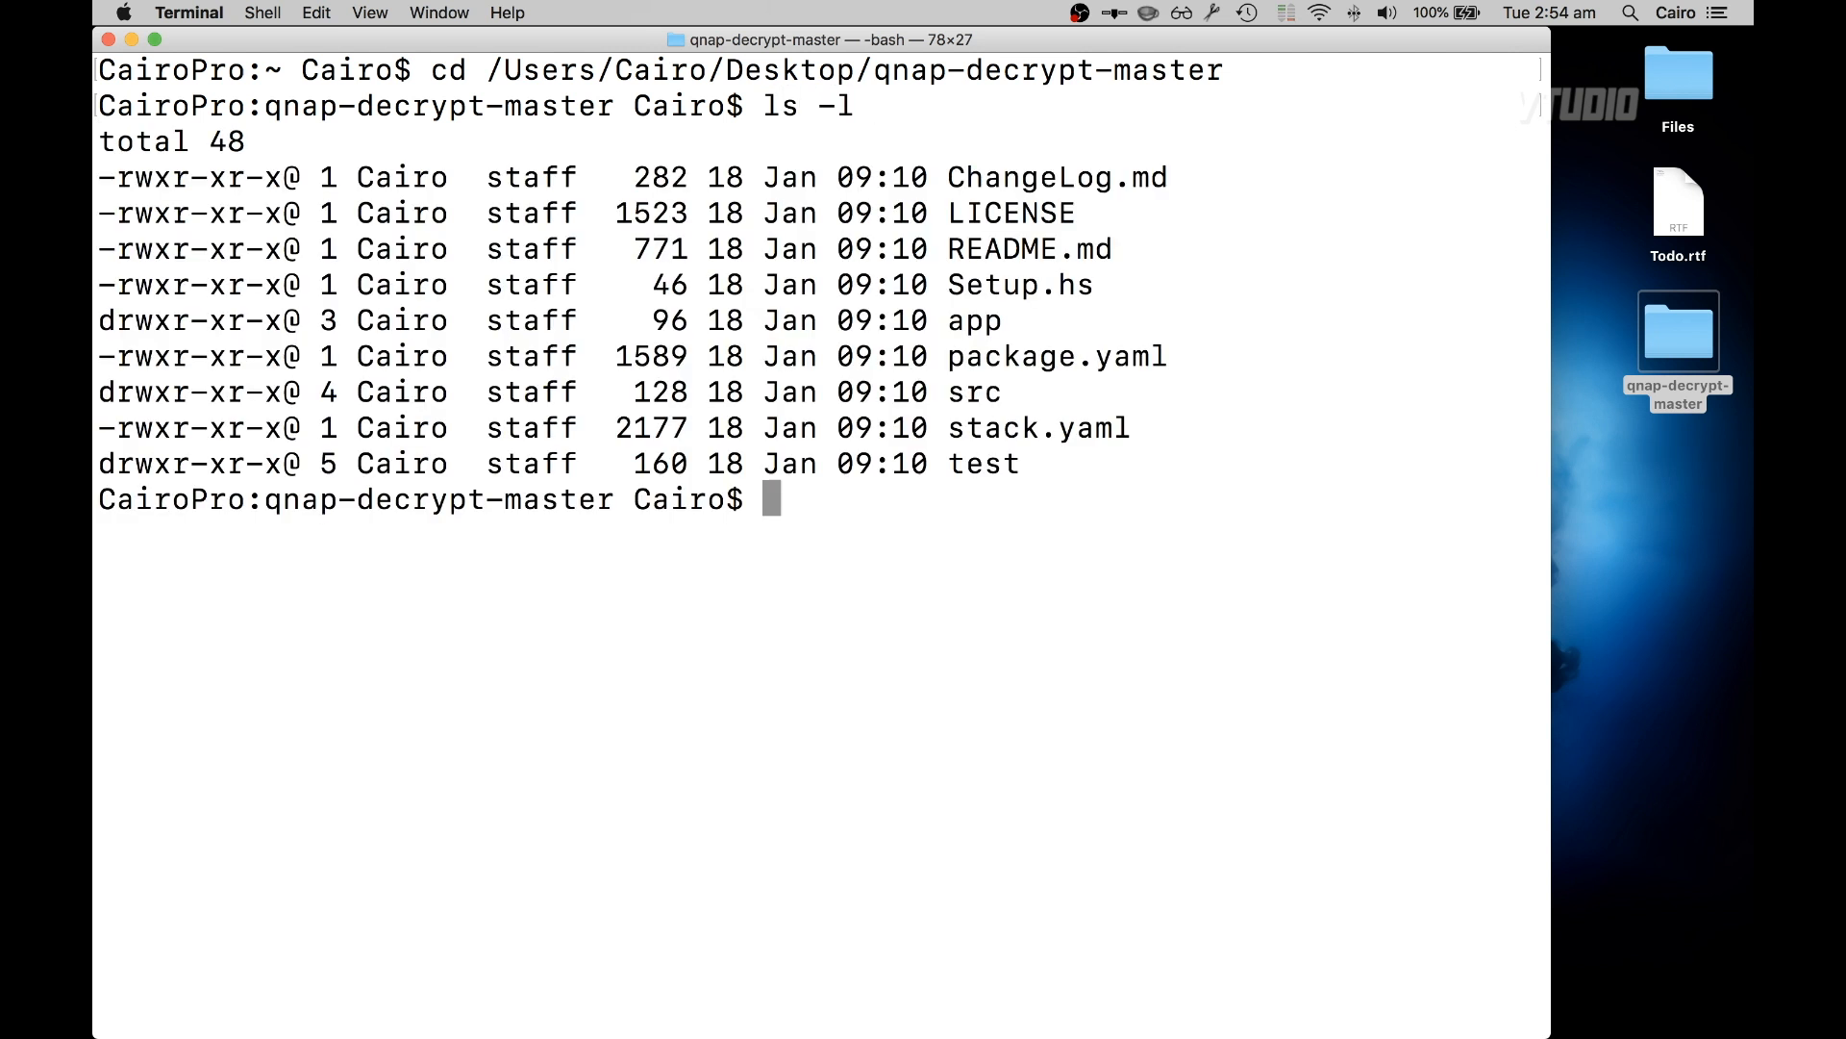
type("s")
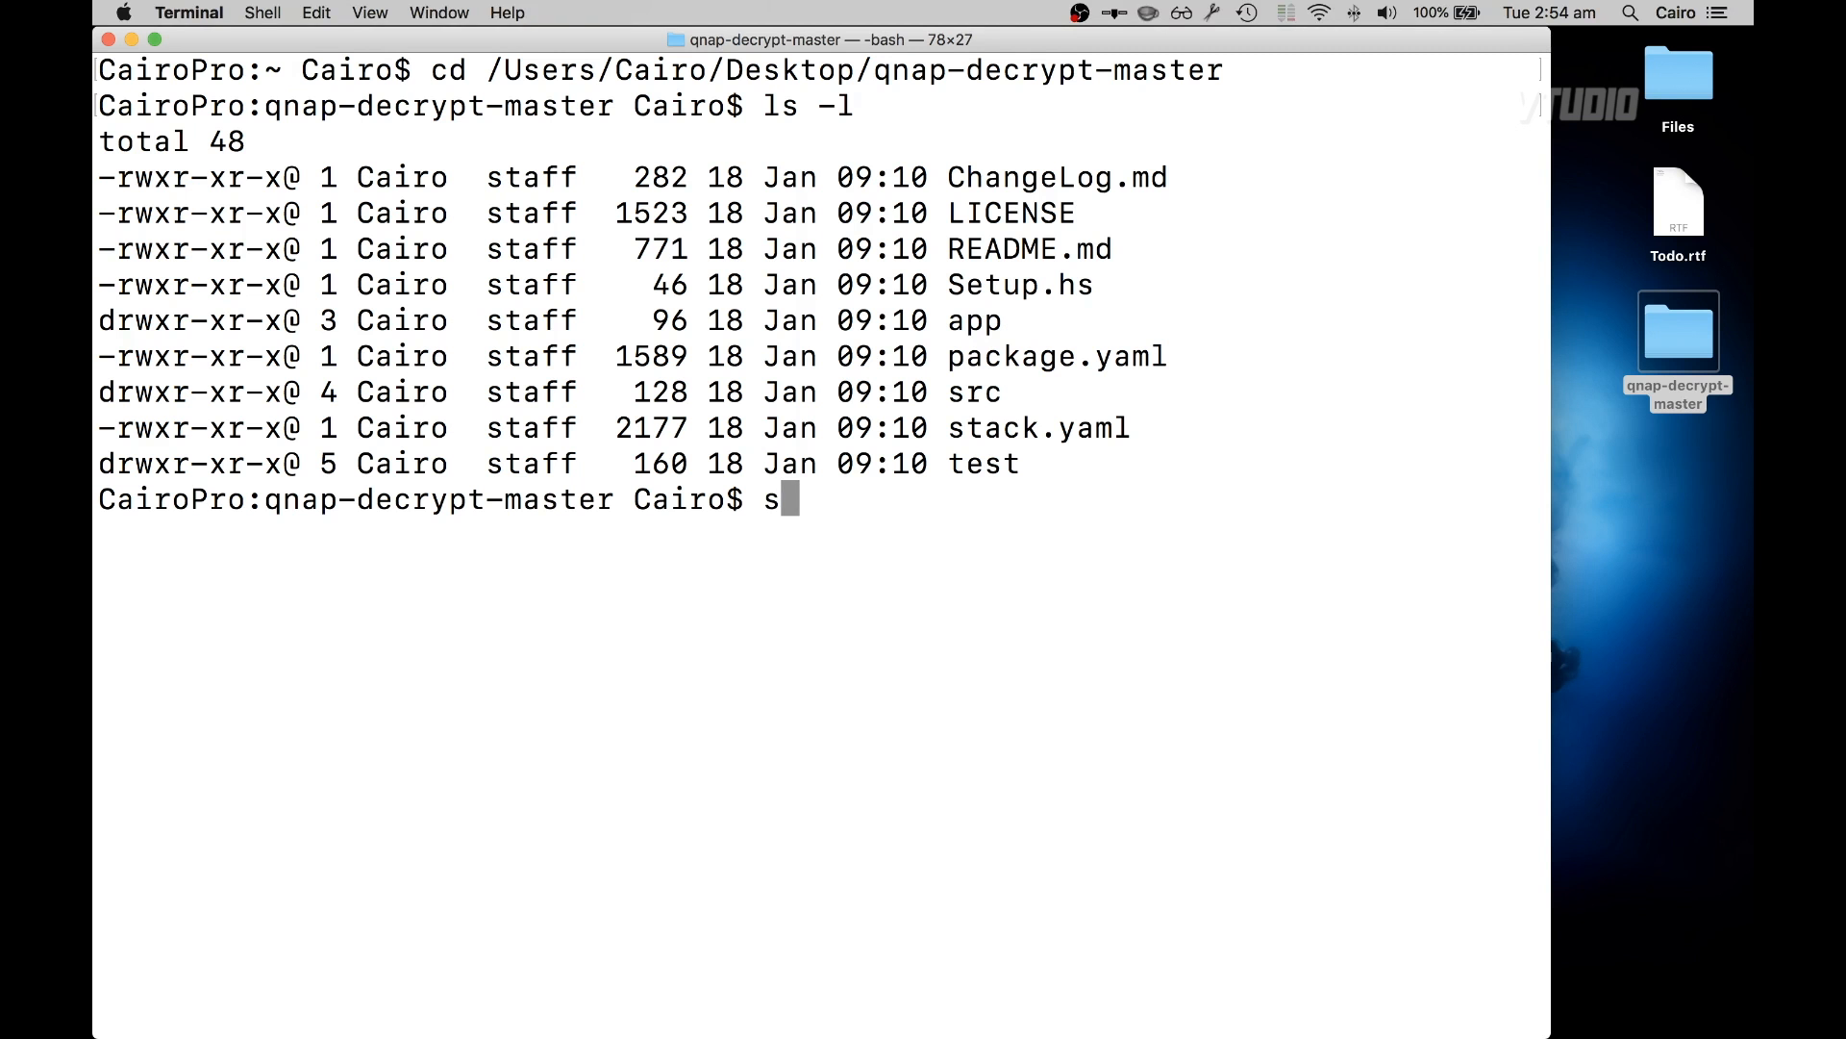
type("tack install")
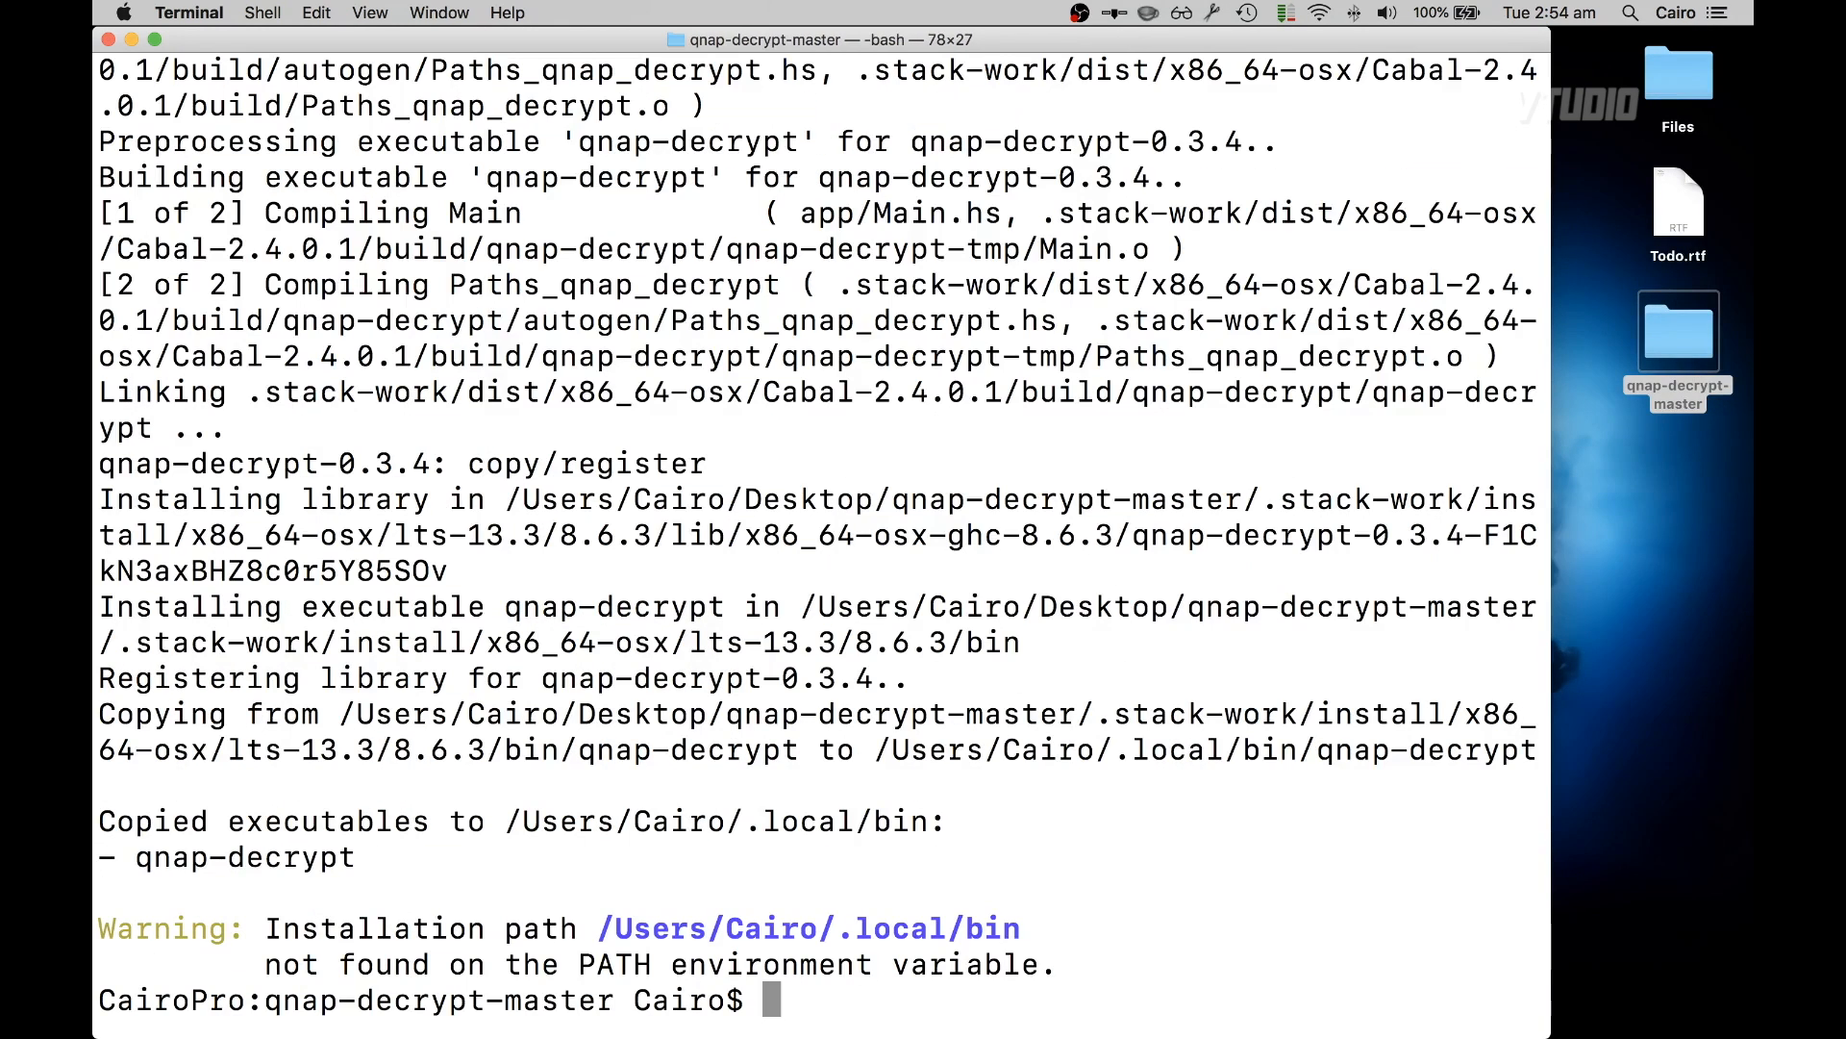
double_click(569, 822)
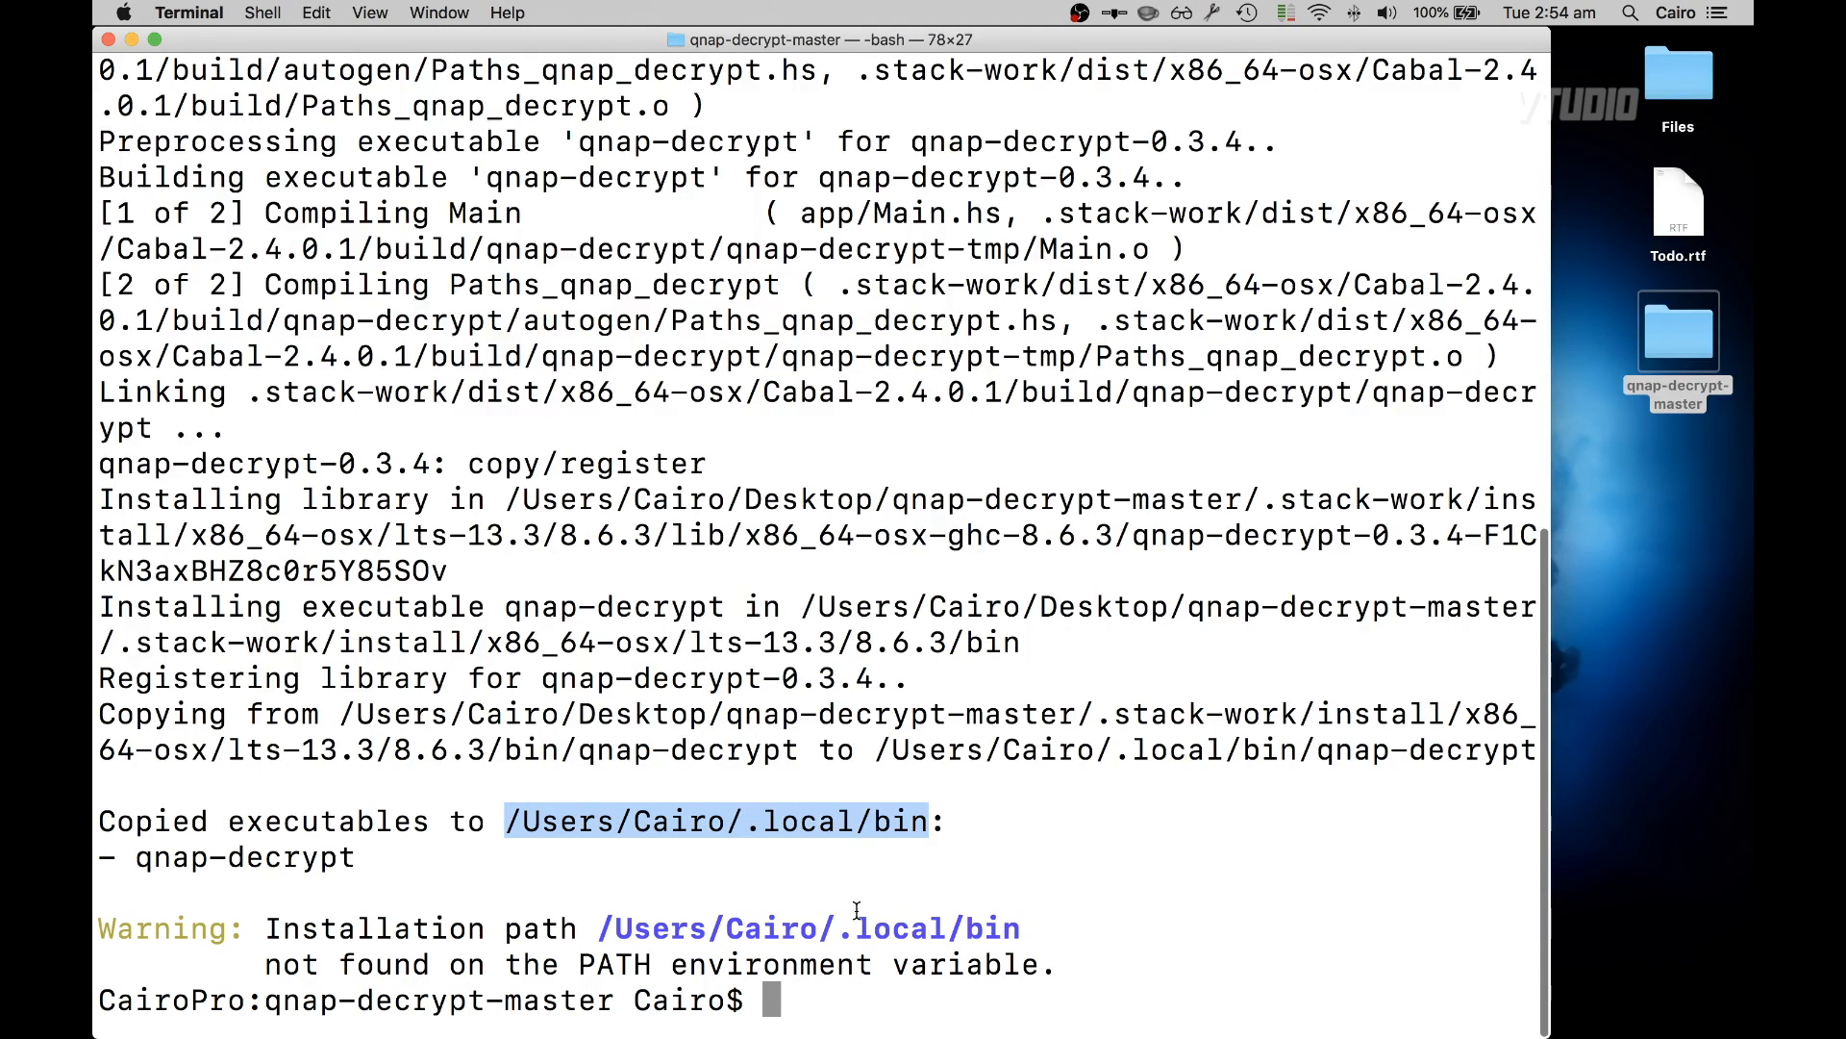
type("/Users/Cairo/.local/bin/qnap-decrypt")
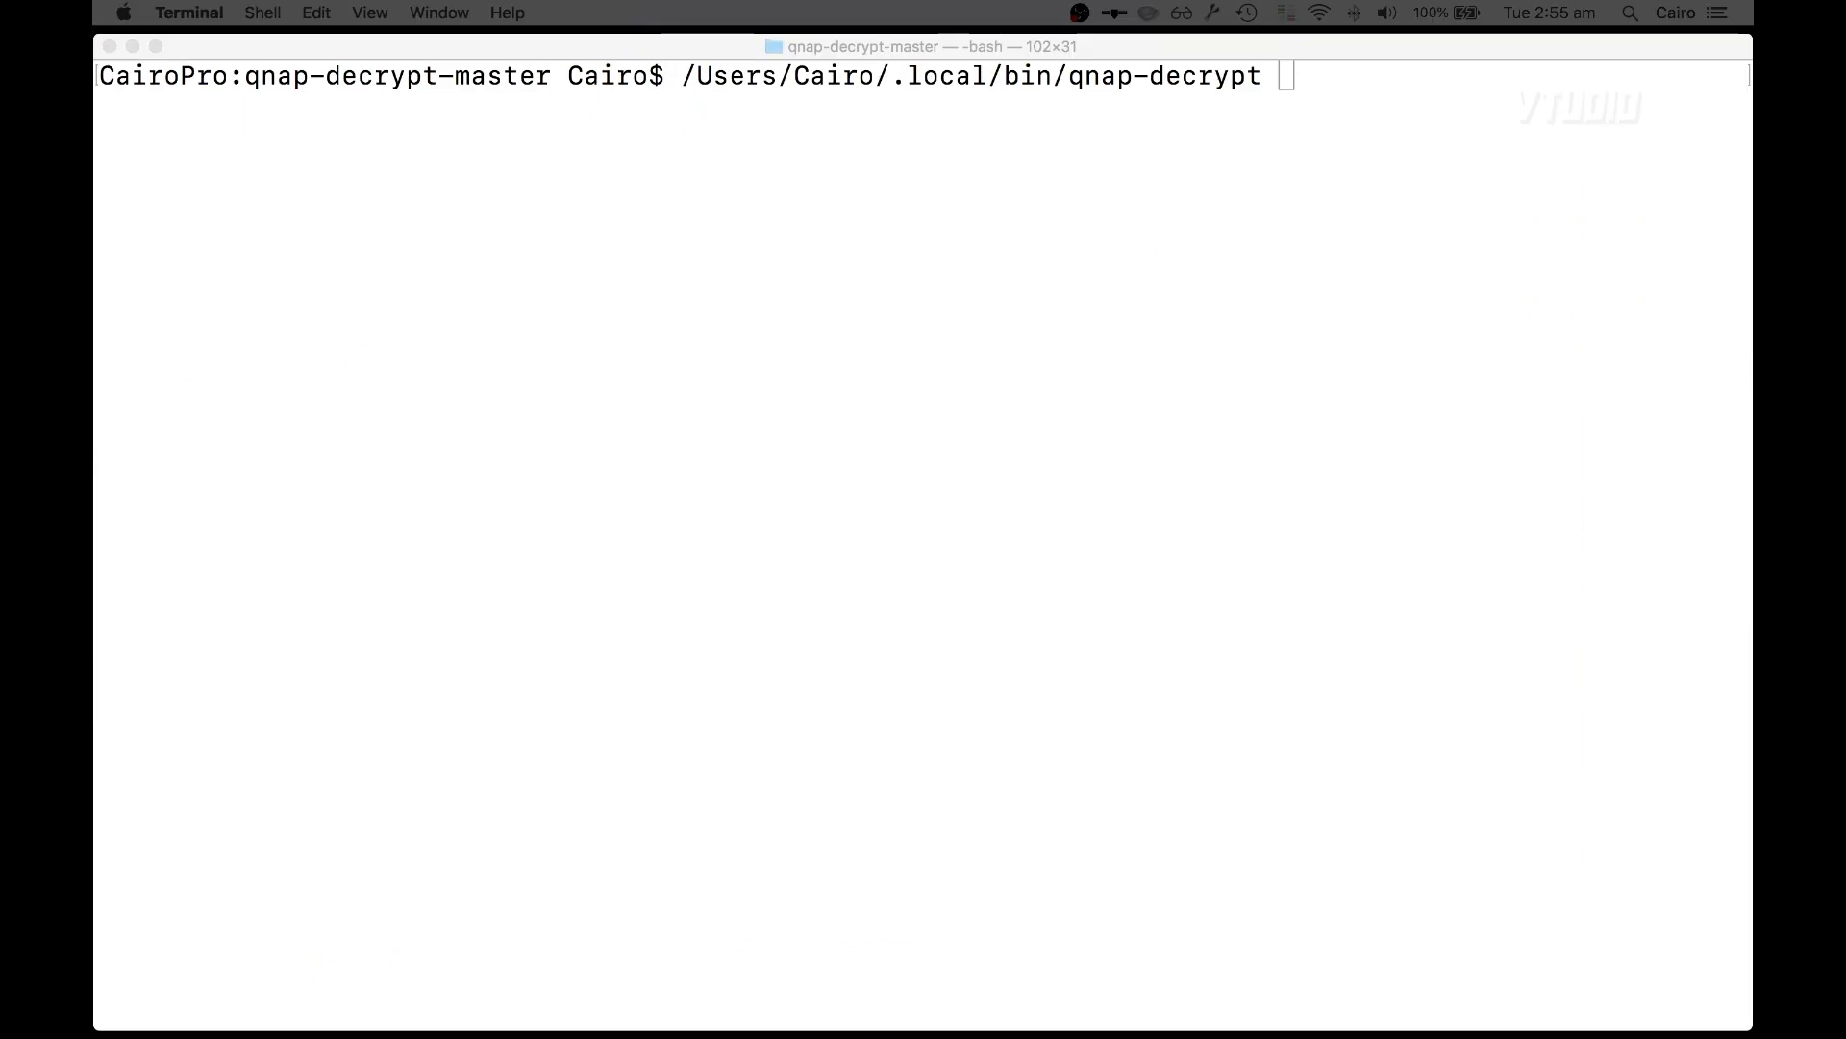
- Add 'file -p password -s source.file -d target.file' and begin replacing the source placeholder
type("file -p password -s source.file -d target.file")
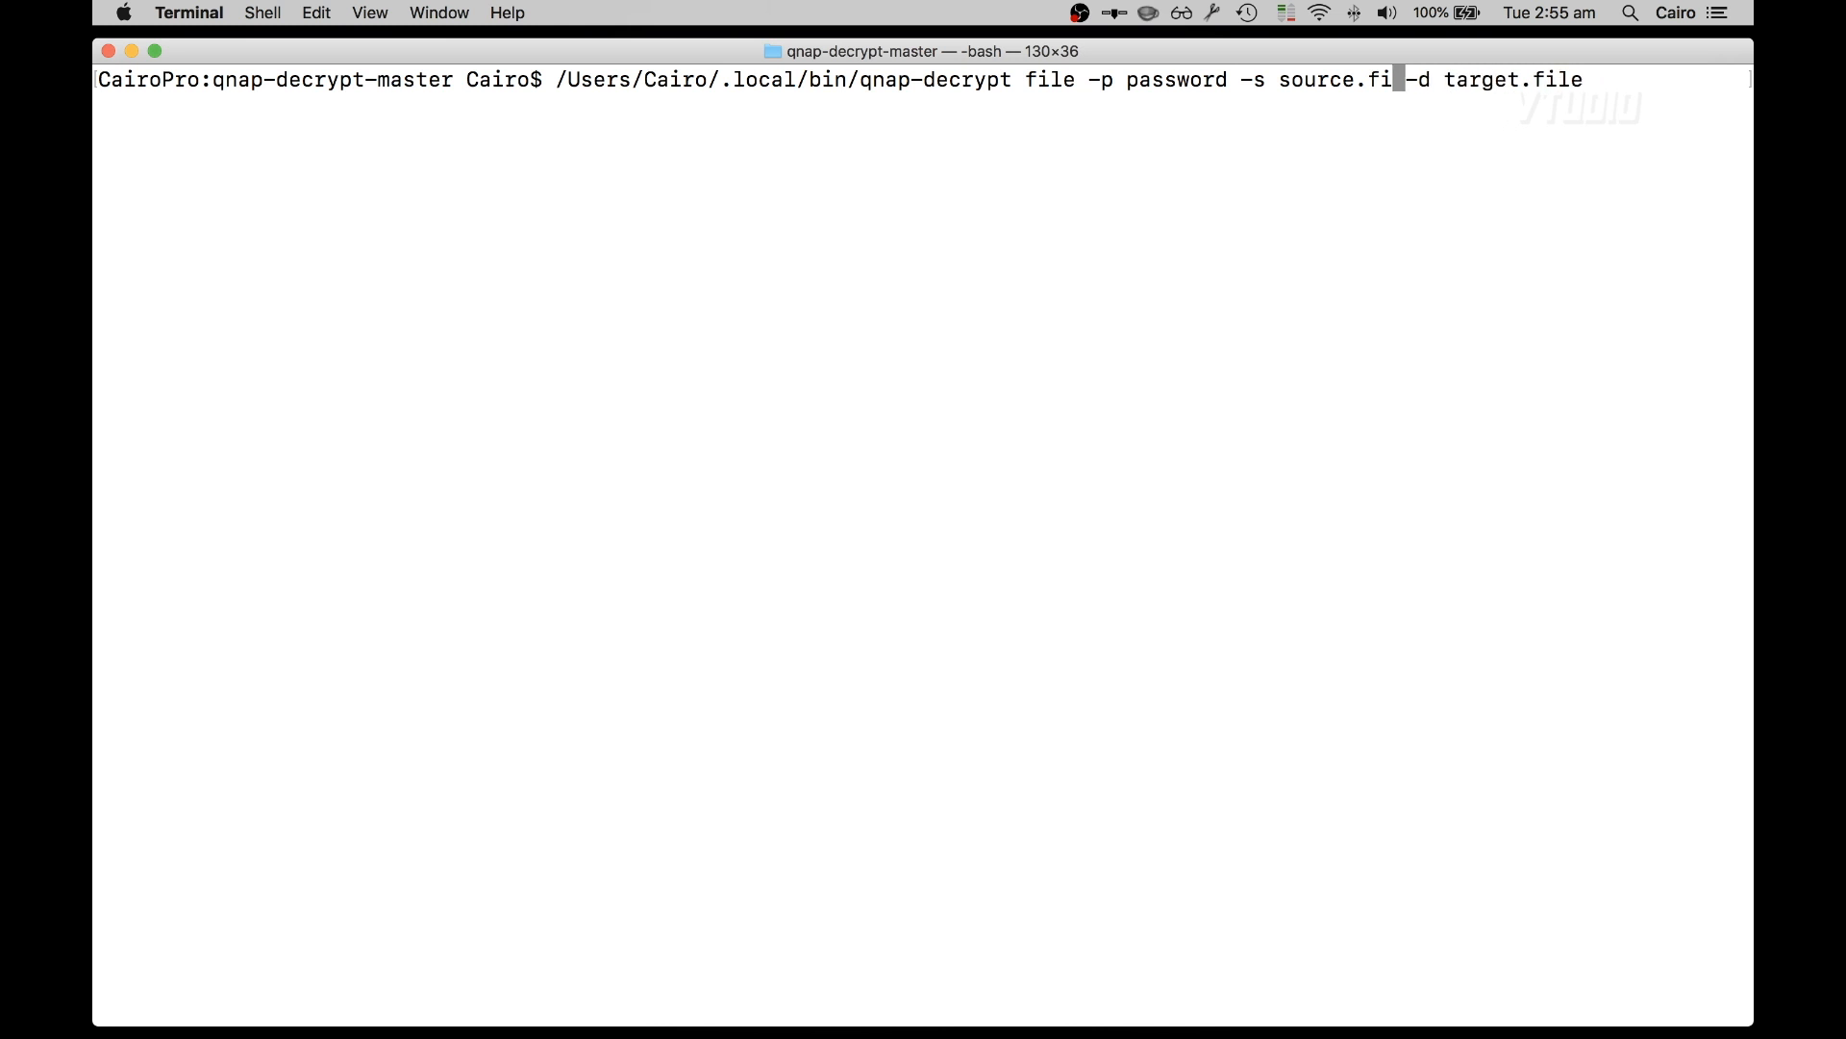
key("Backspace")
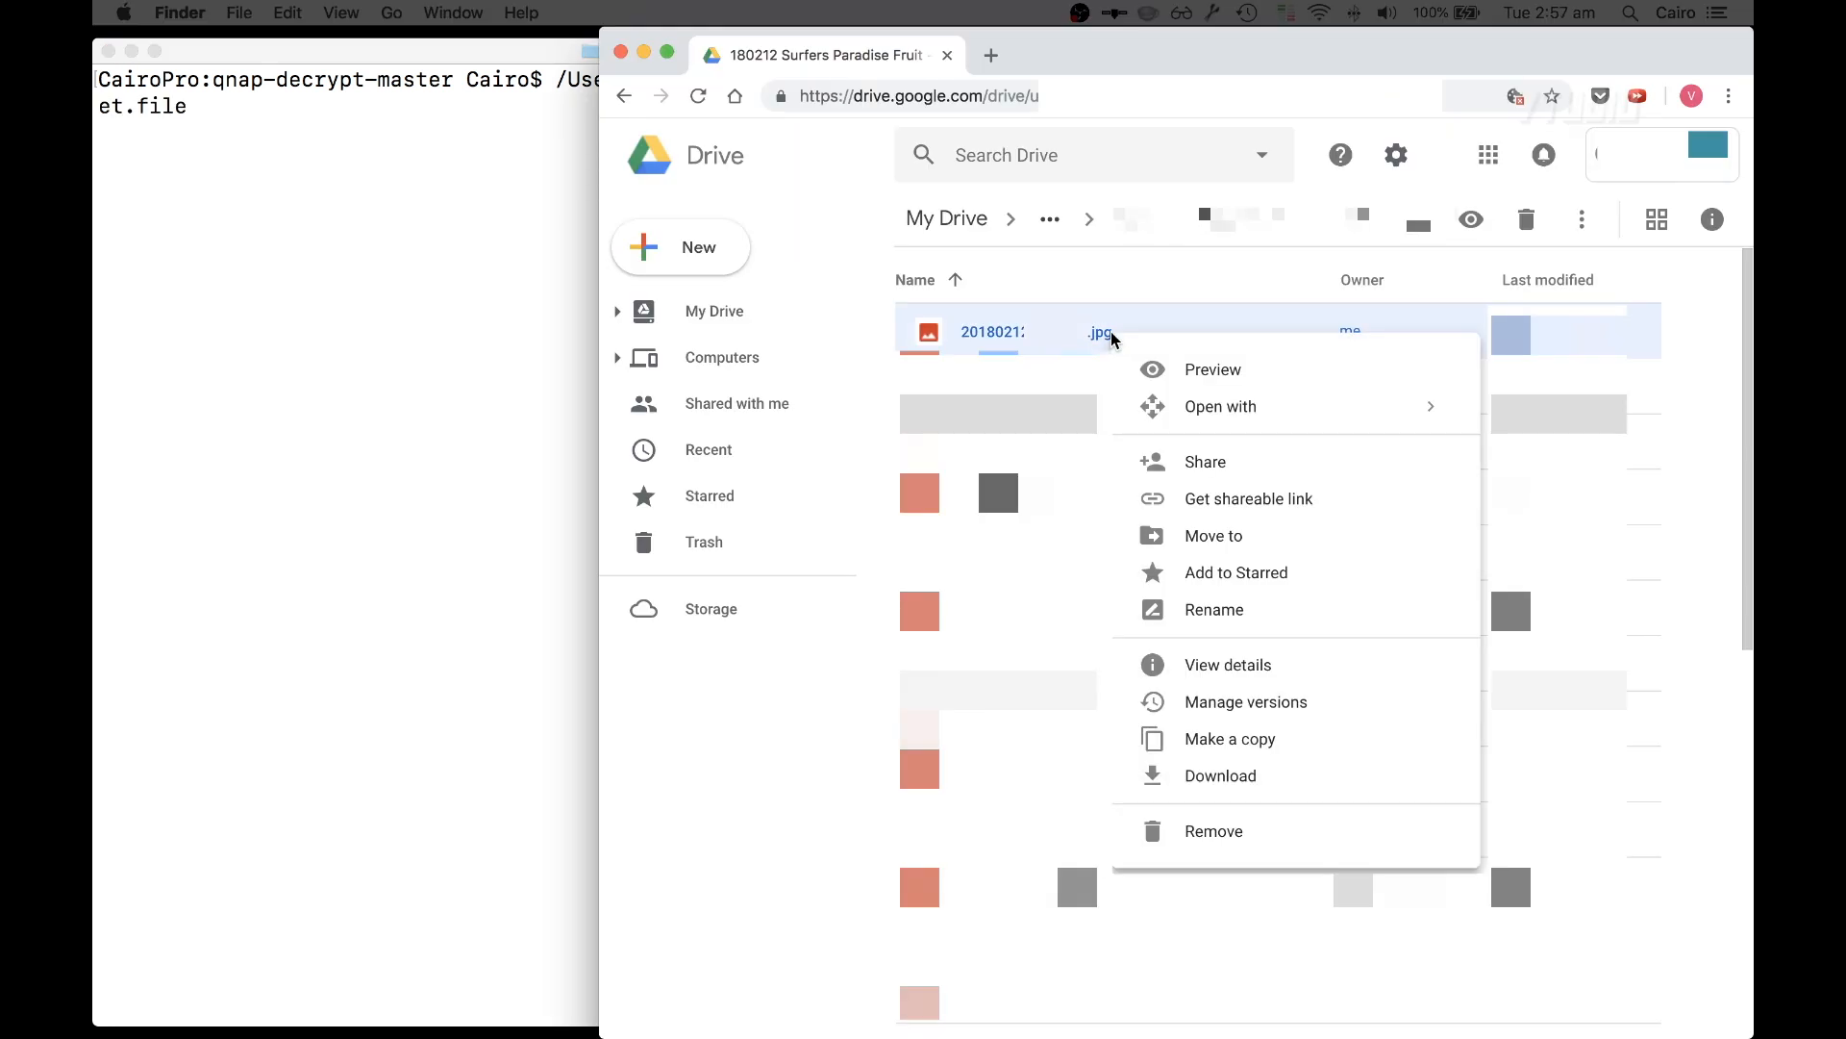
- Download the encrypted JPG from Drive and decrypt it with -d output.jpg
left_click(1219, 775)
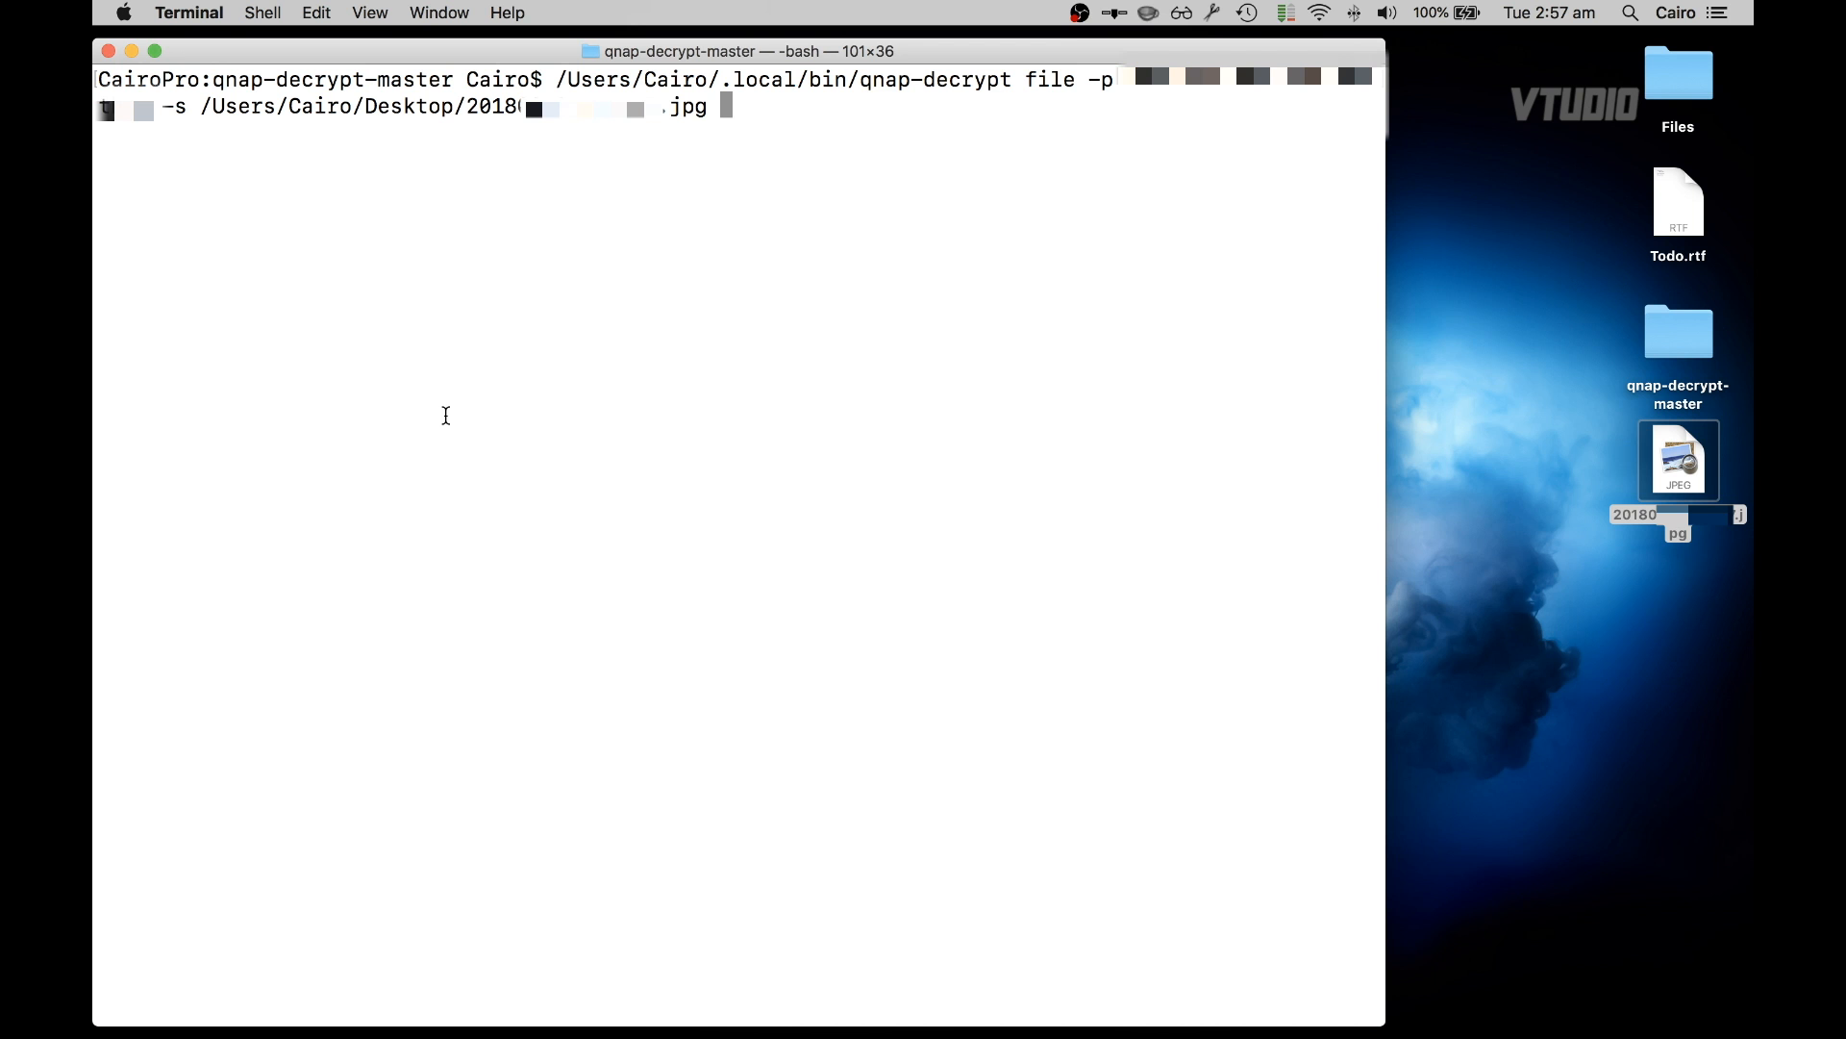
type("-d output.")
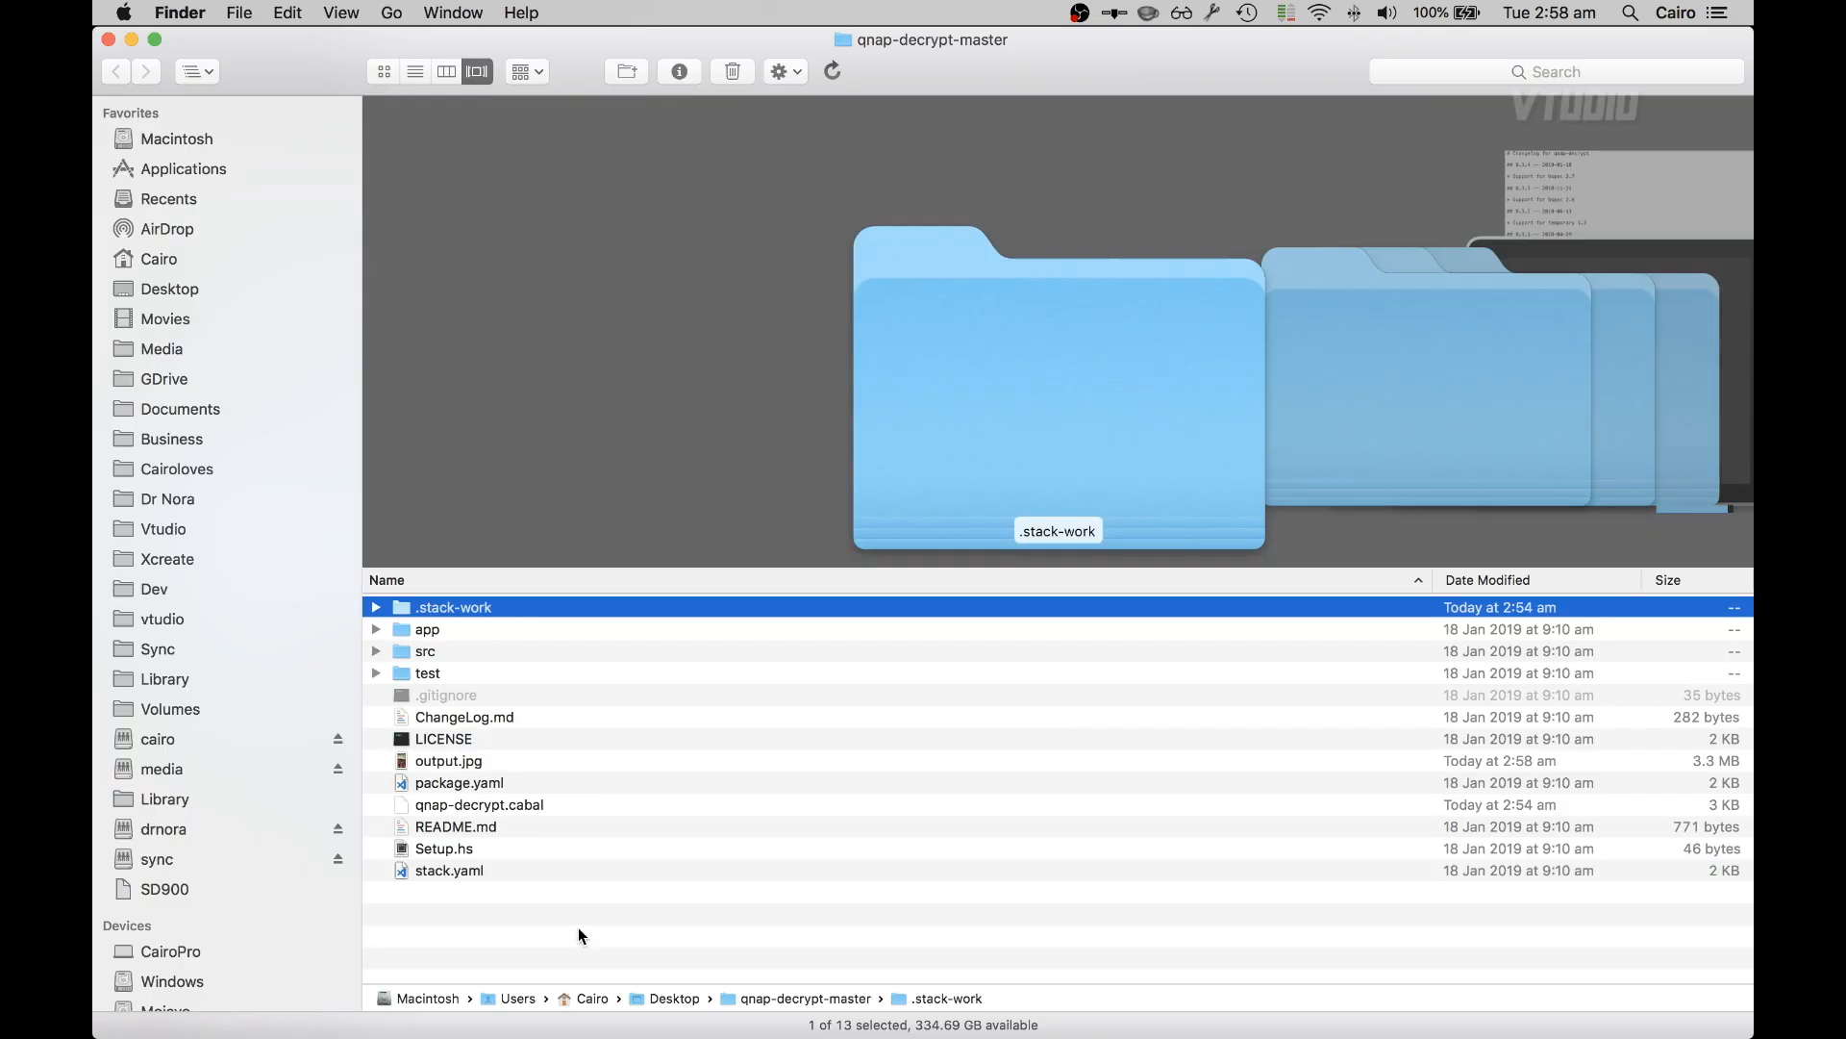
left_click(449, 761)
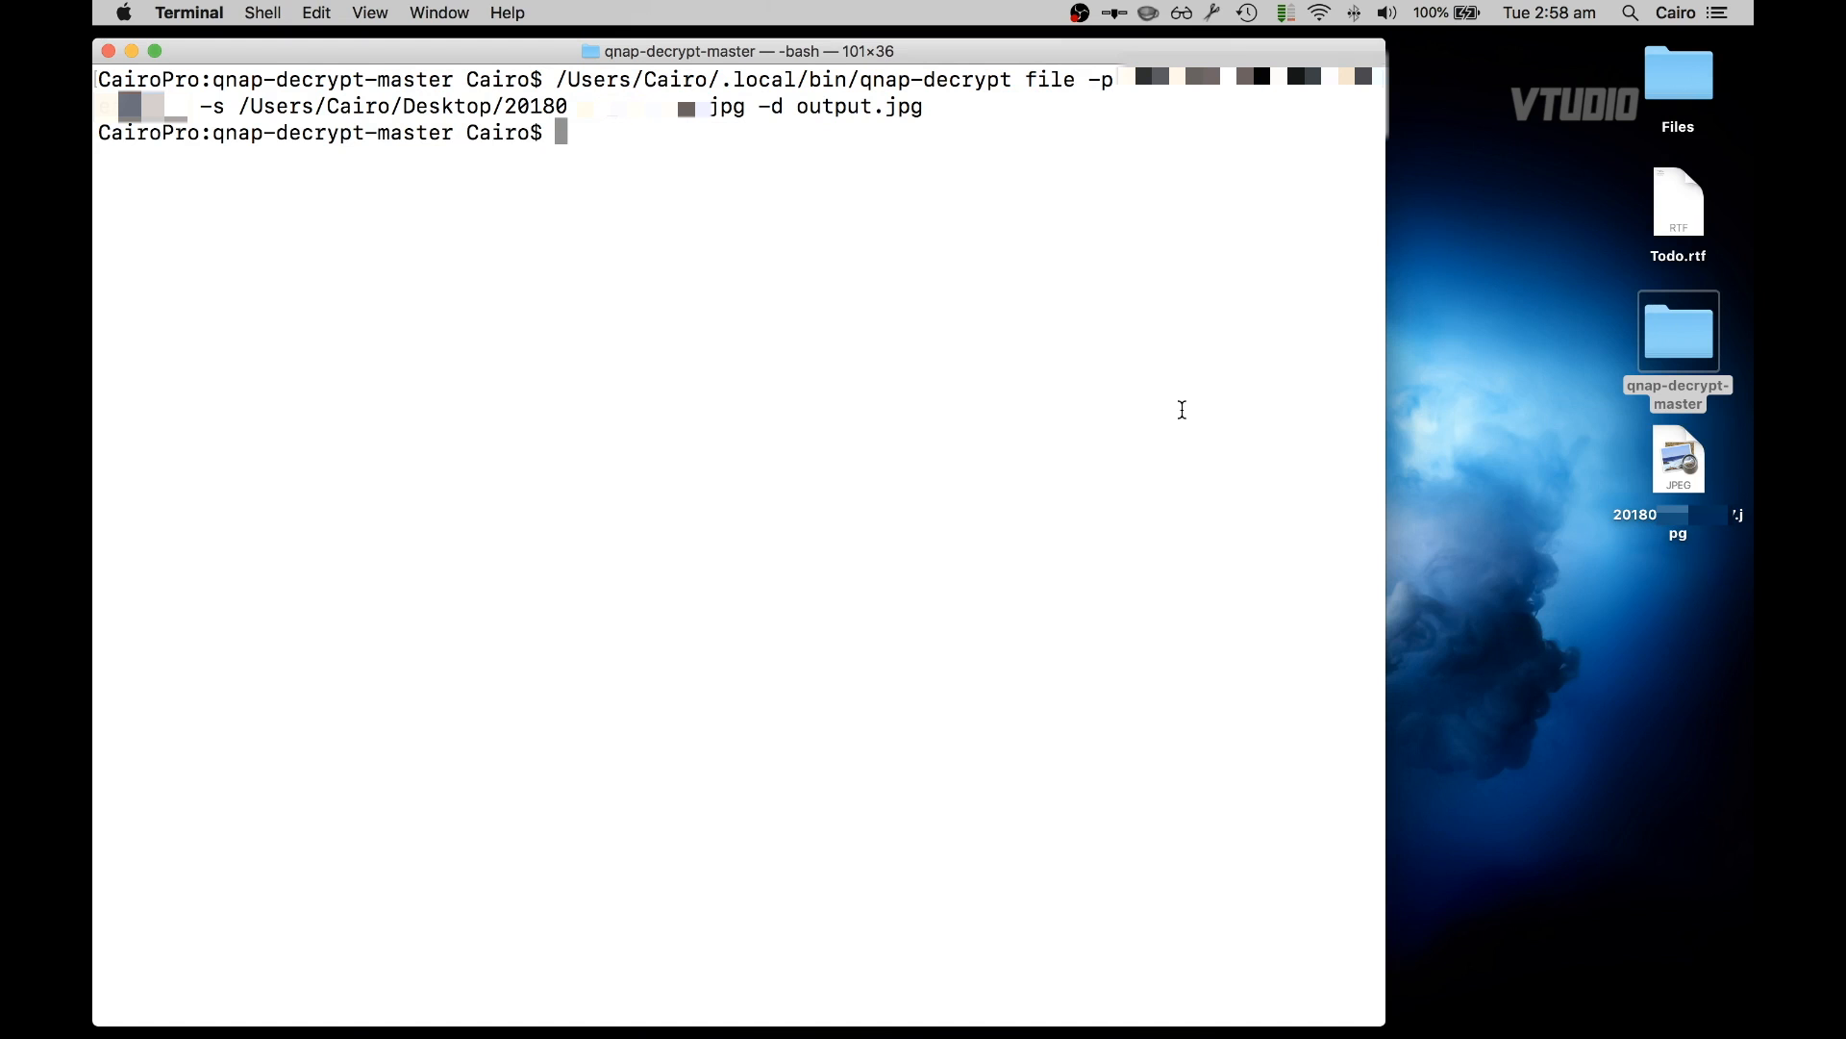
- Return to the qnap-decrypt GitHub README's installation steps
double_click(1677, 460)
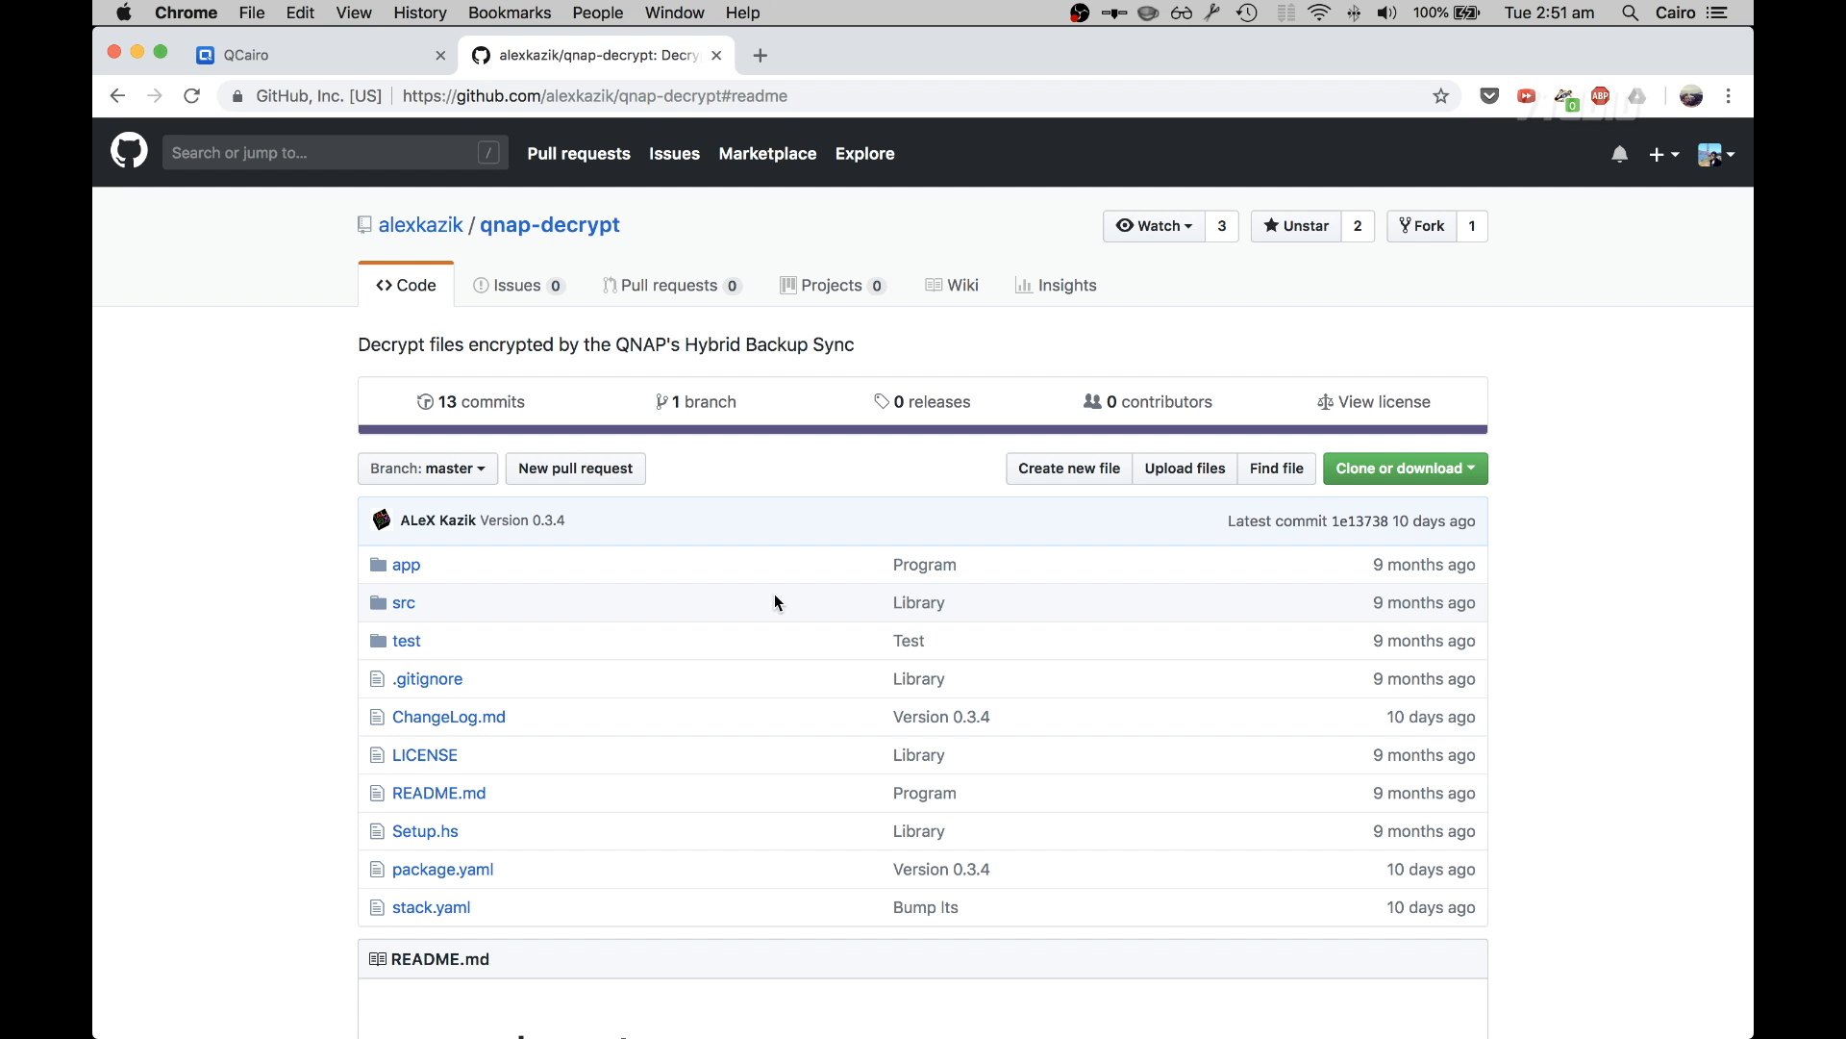
scroll("down", 3)
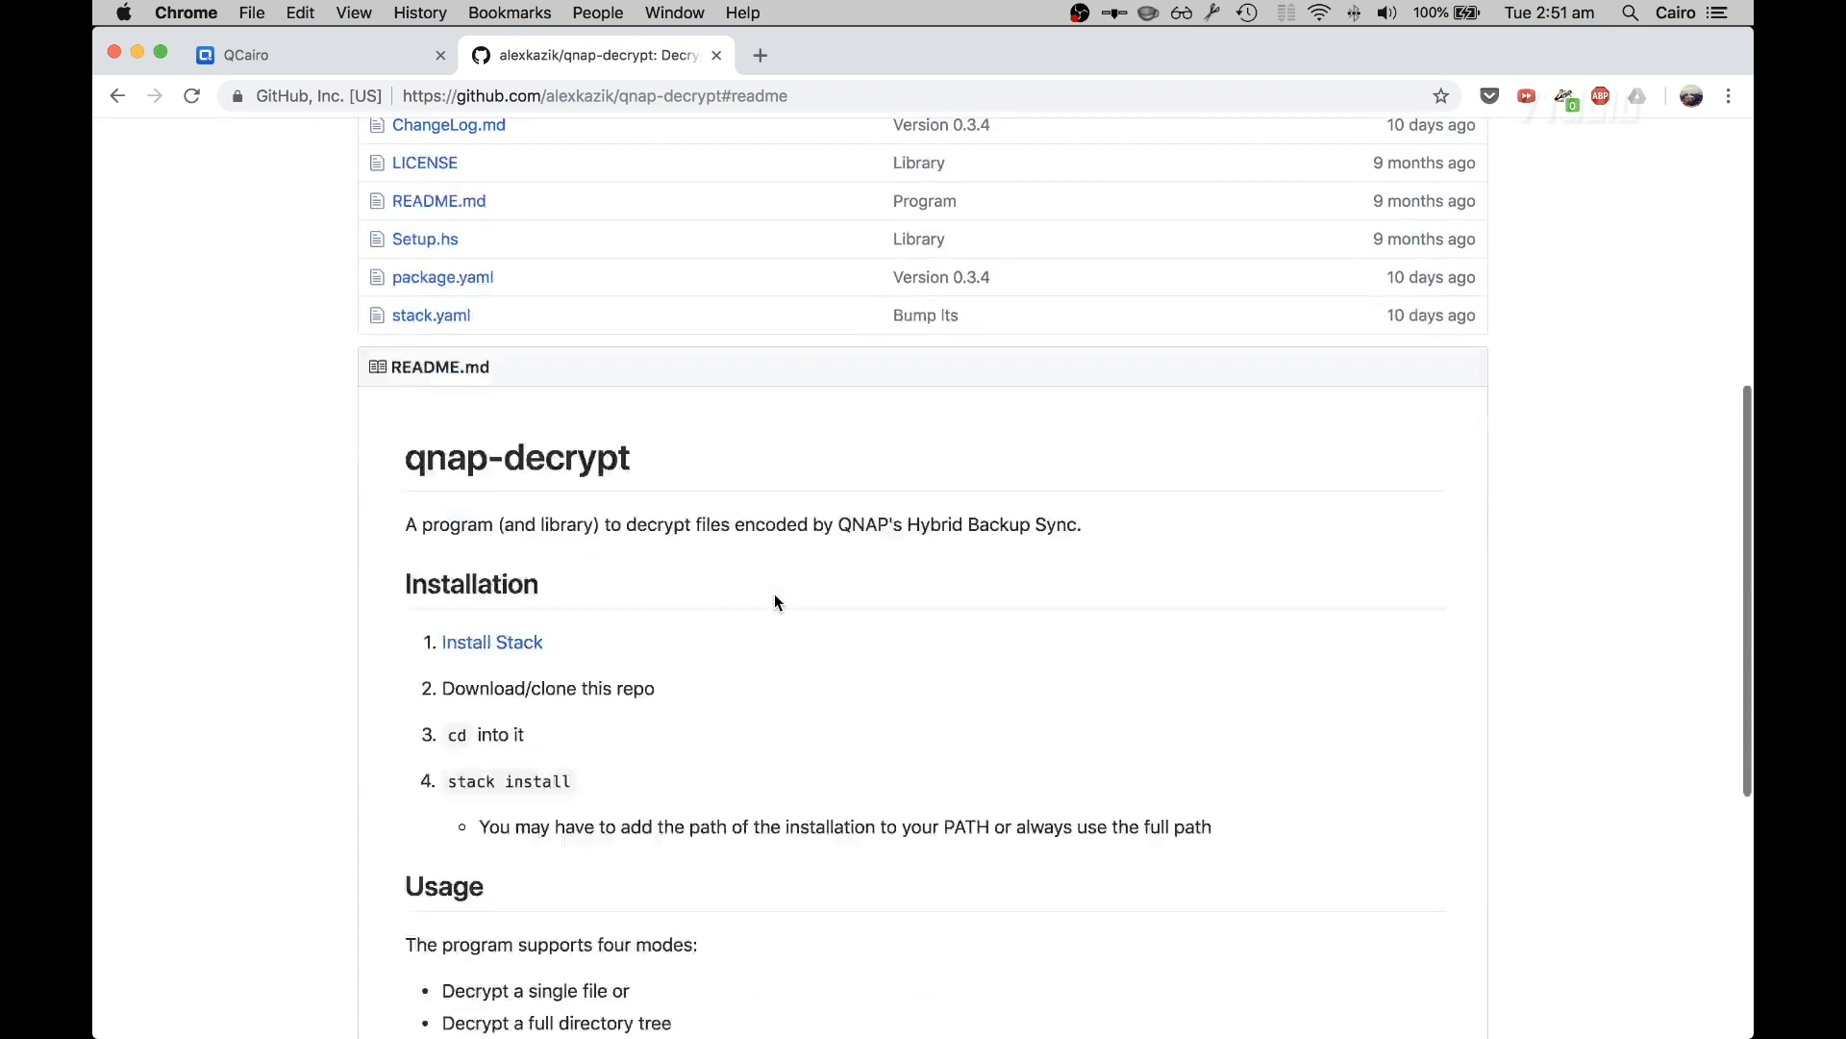